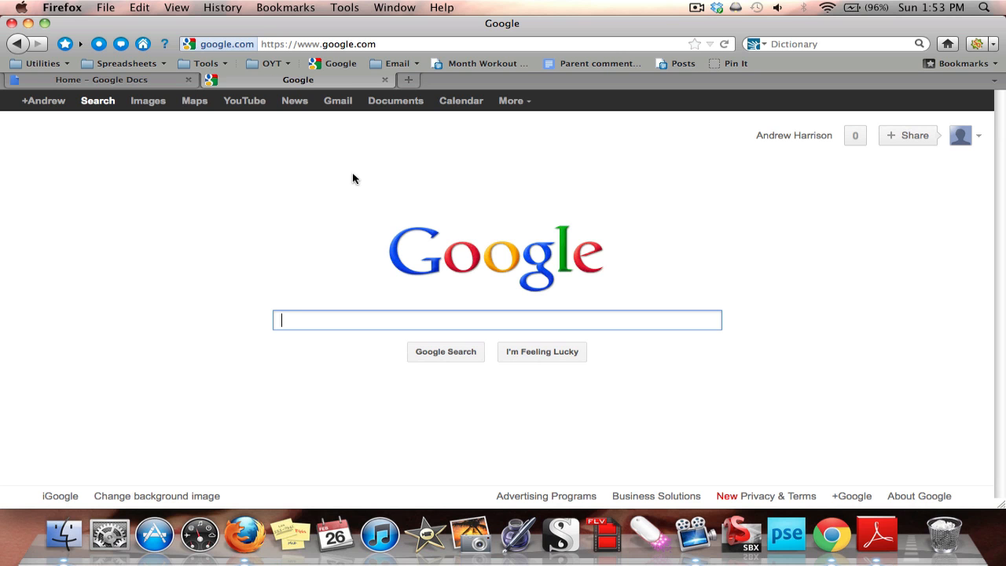
mouse_move(794, 135)
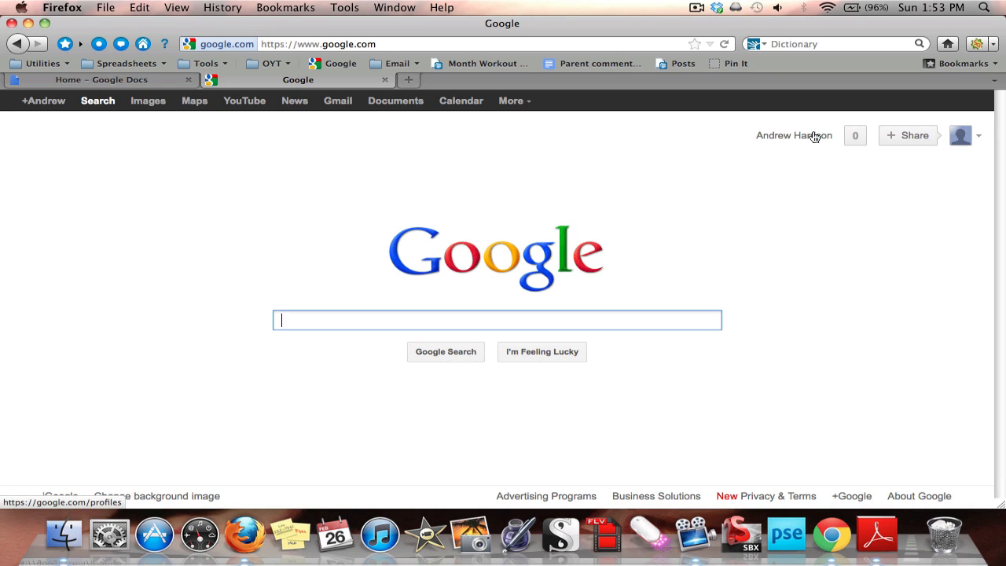
mouse_move(972, 133)
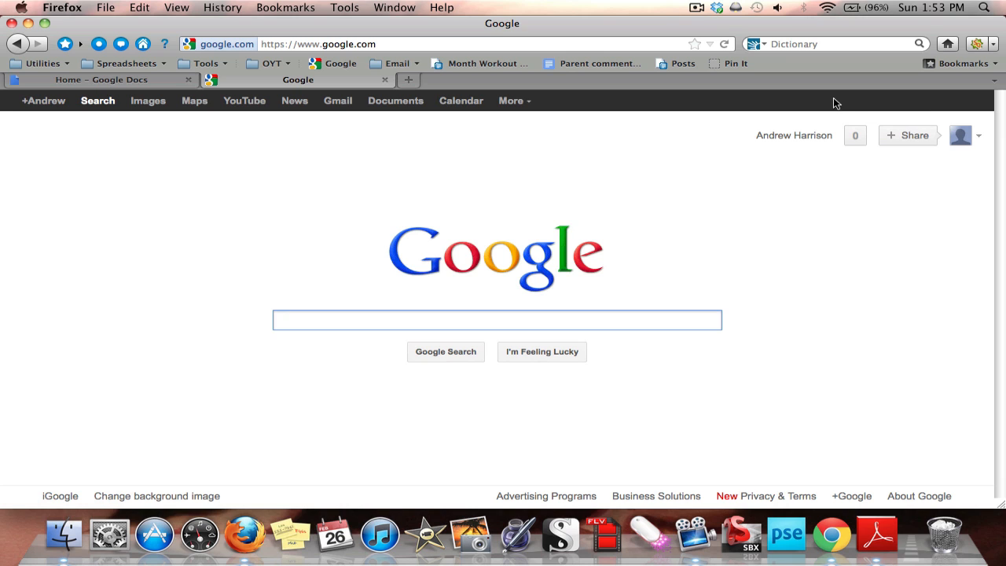
Show the Google Docs document list from the Google bar's Documents link
left_click(396, 101)
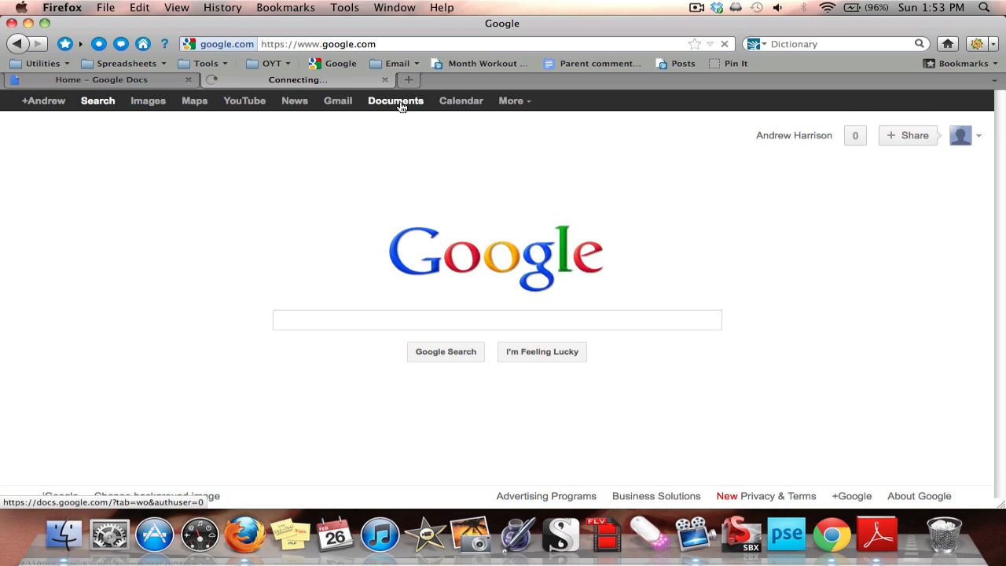
left_click(396, 101)
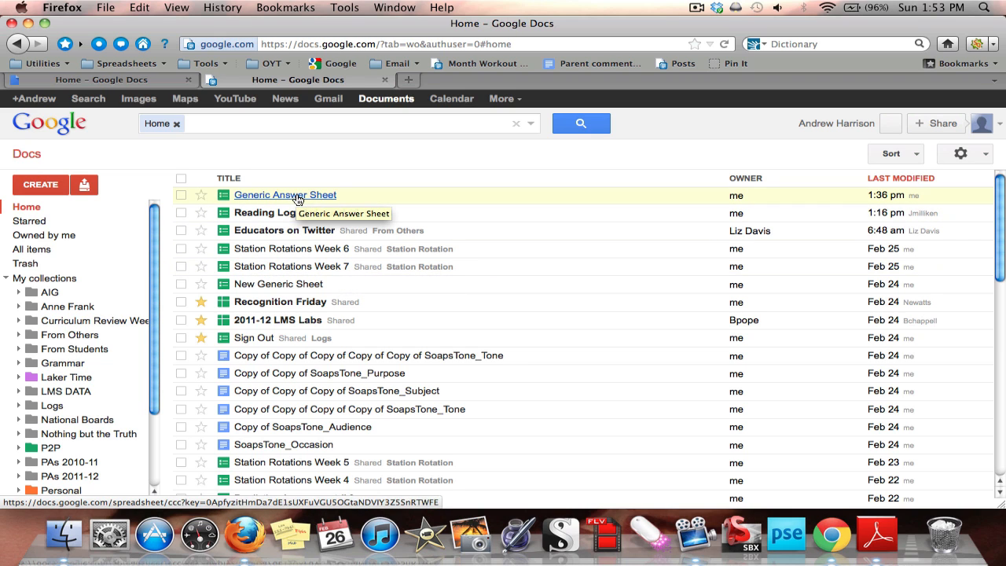
Load the Generic Answer Sheet spreadsheet and bring up its Form menu
left_click(284, 195)
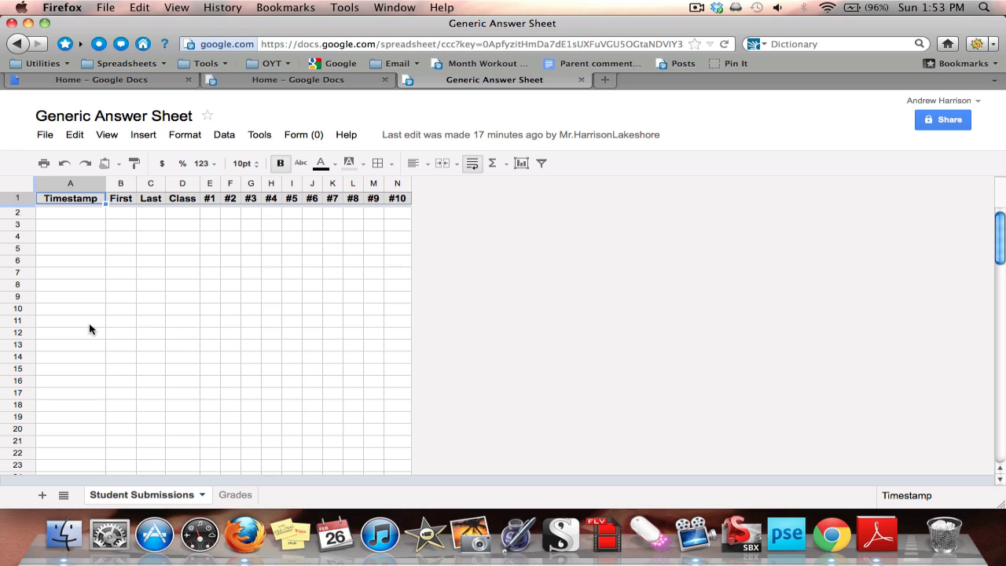
mouse_move(91, 305)
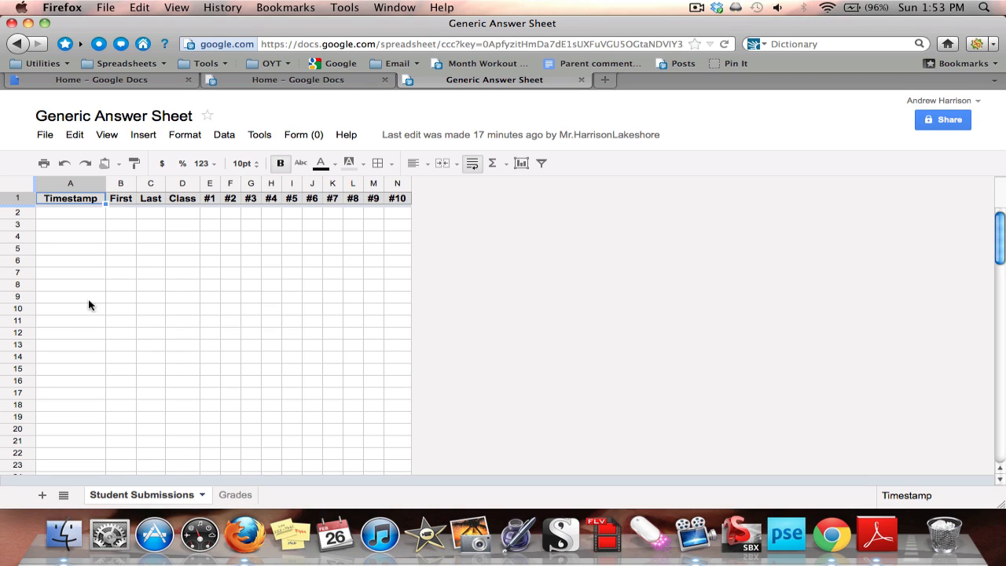
mouse_move(270, 273)
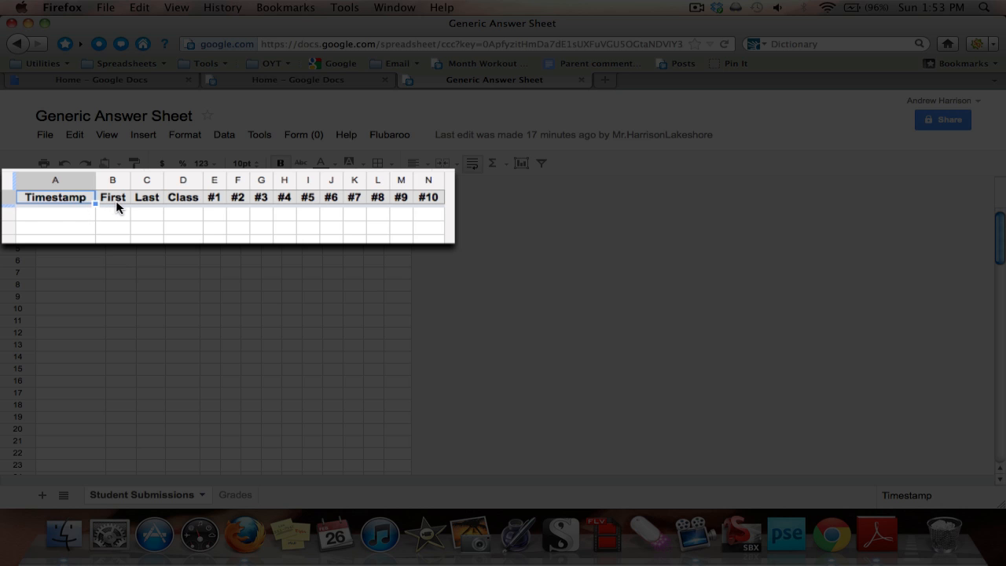
mouse_move(144, 208)
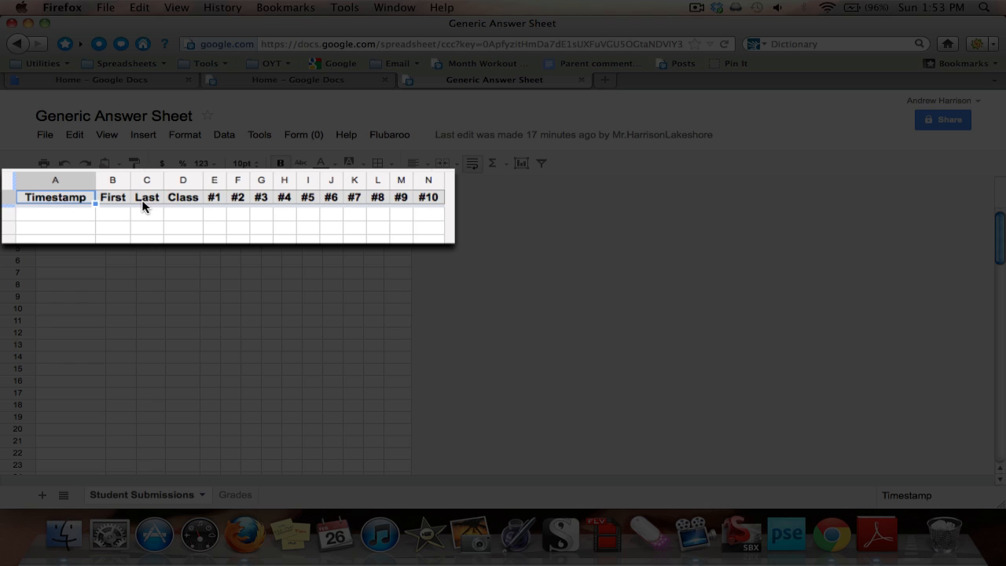
mouse_move(160, 204)
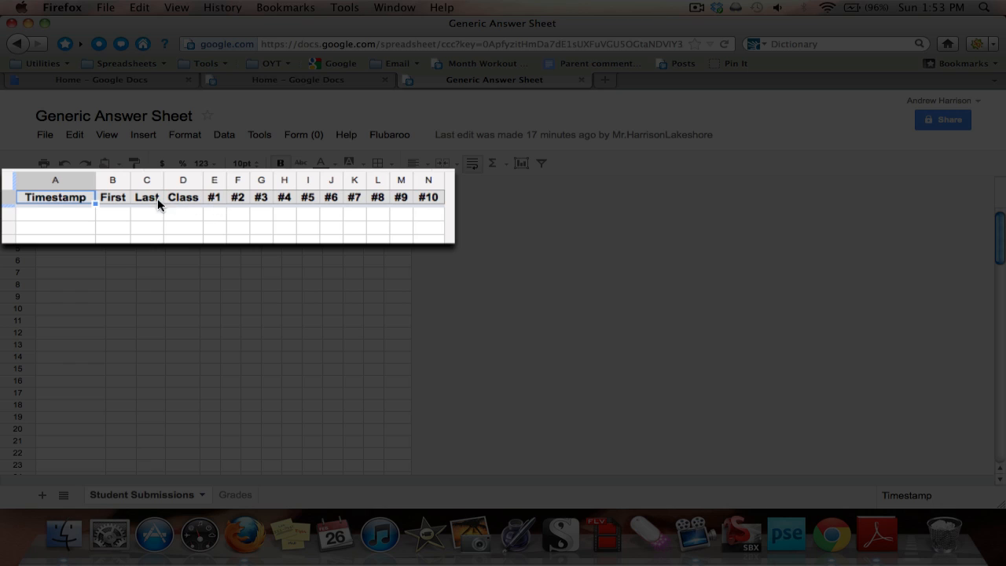
mouse_move(180, 198)
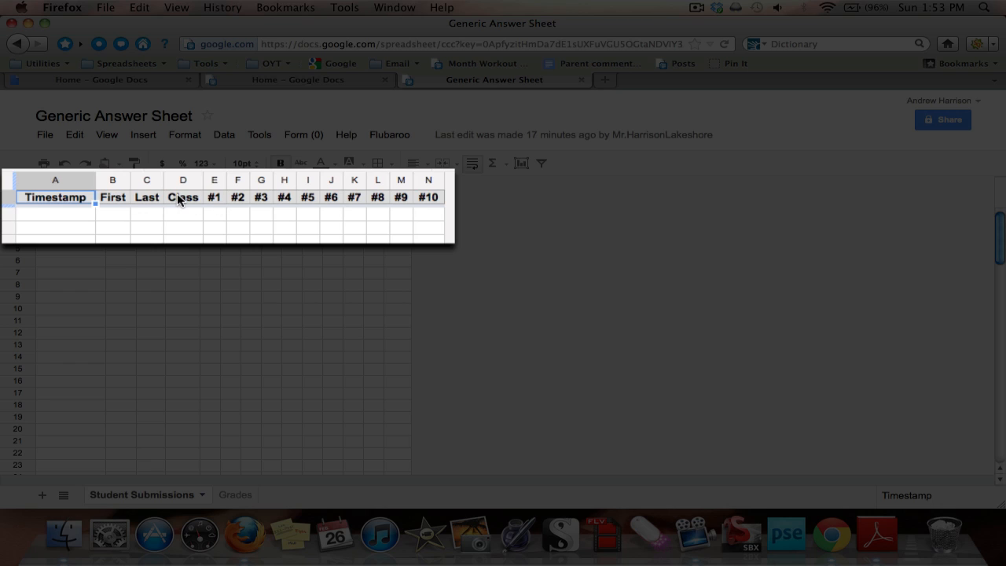
mouse_move(377, 205)
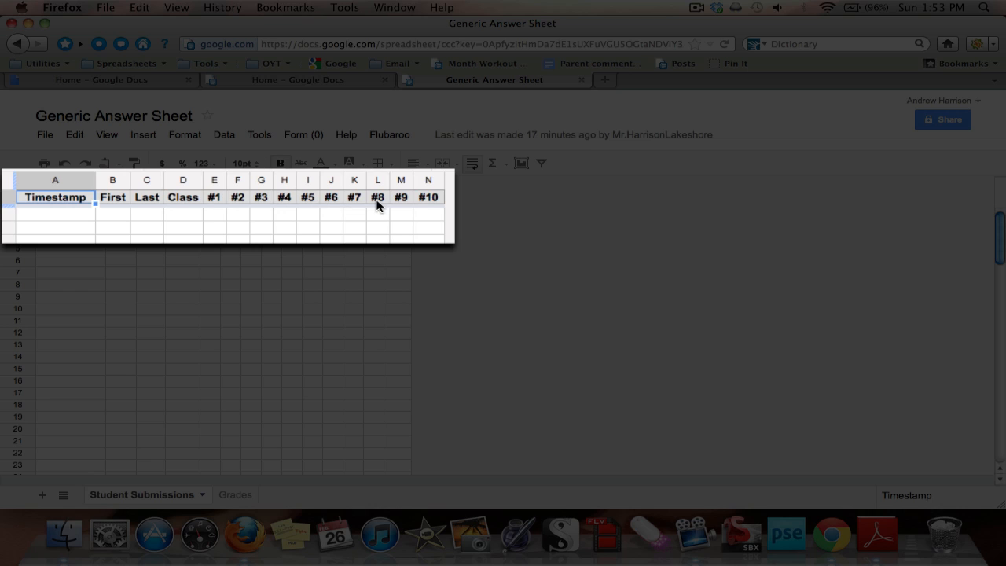
mouse_move(180, 212)
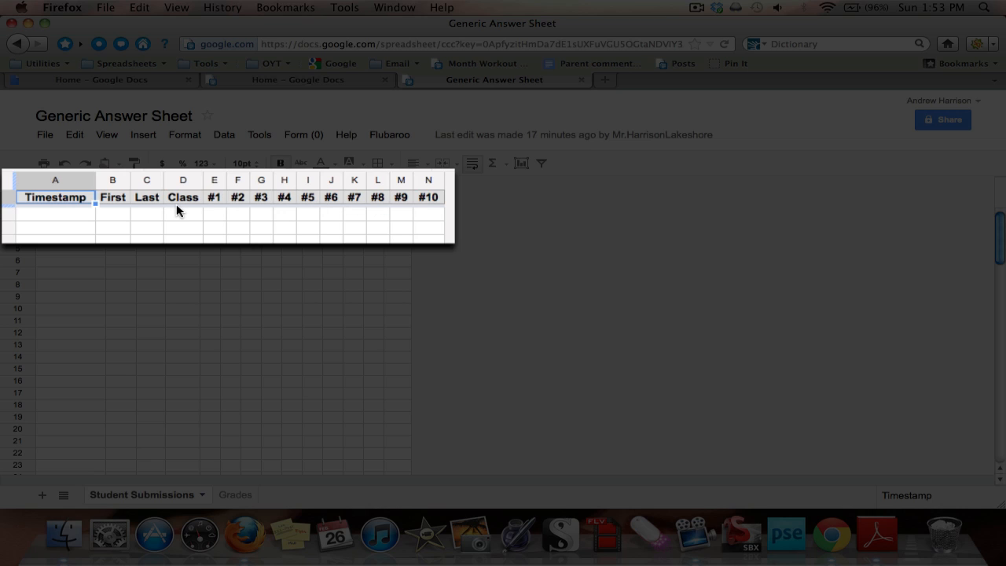
mouse_move(208, 214)
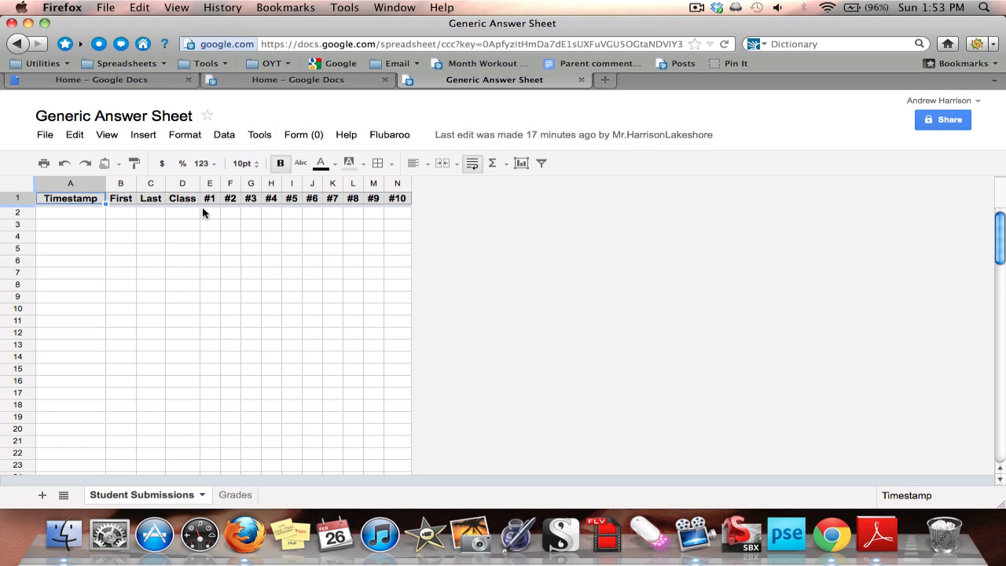
left_click(304, 135)
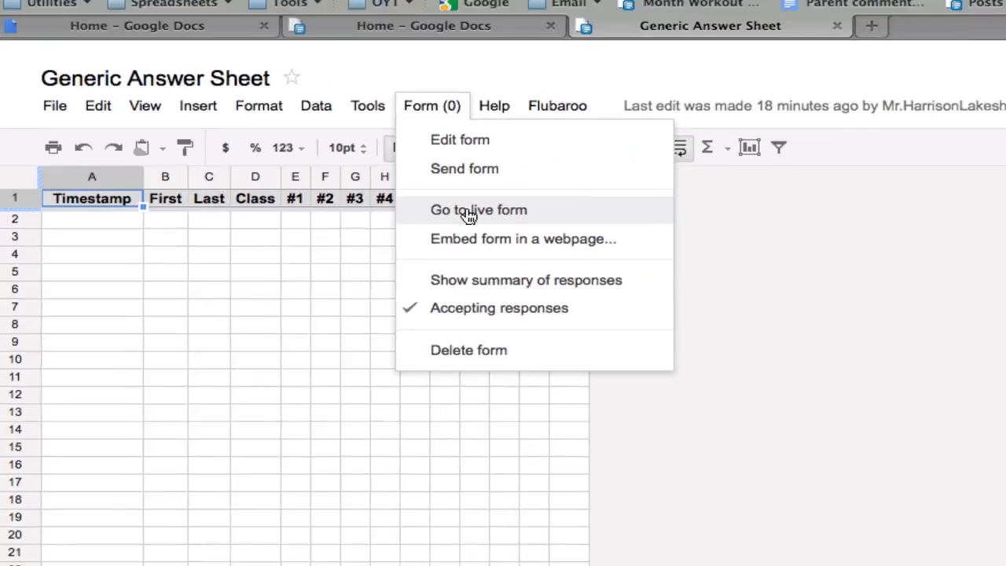
Fill the live form's name fields as First 'Answer' and Last 'Key'
left_click(478, 211)
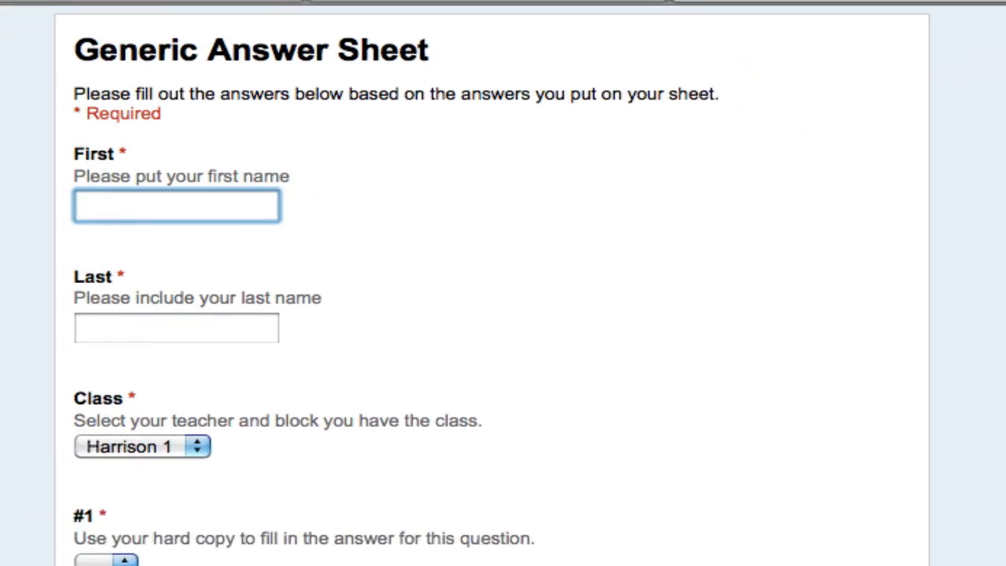
type("A")
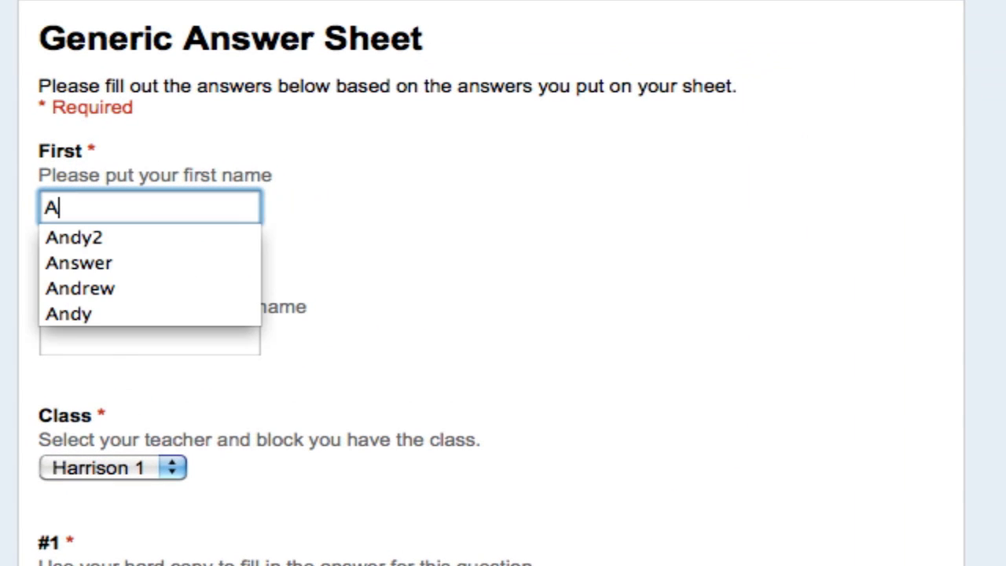
left_click(78, 262)
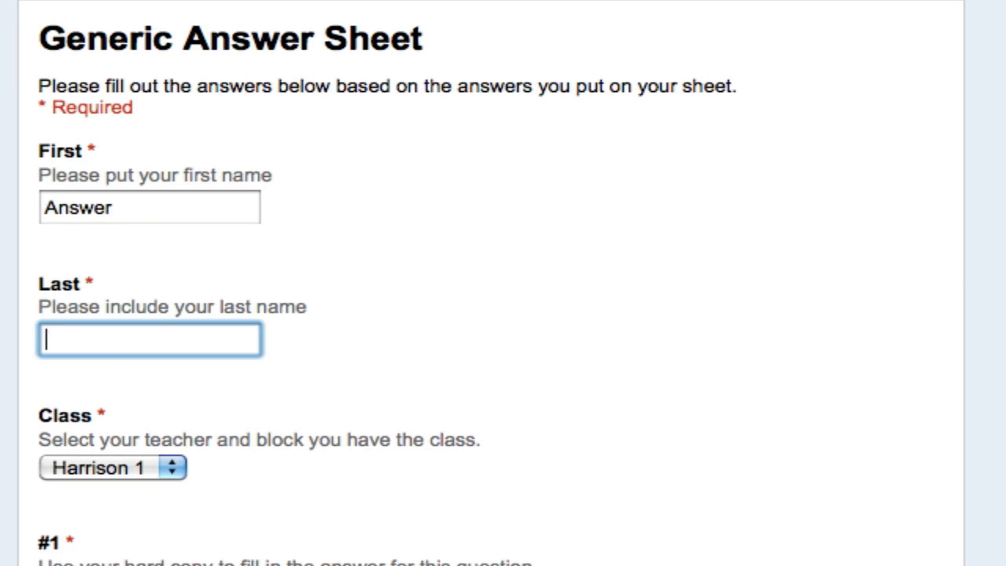
type("Key")
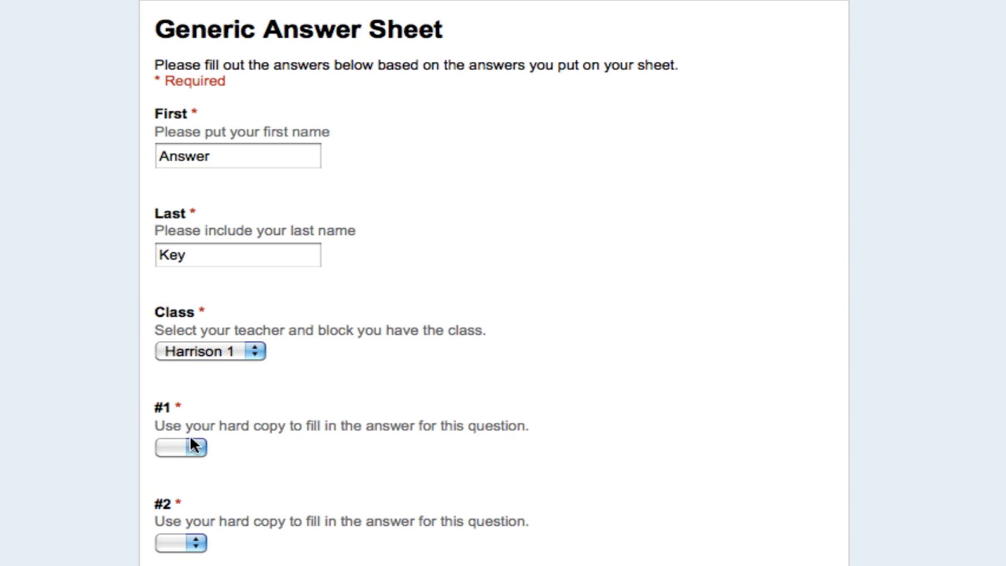
scroll("down", 3)
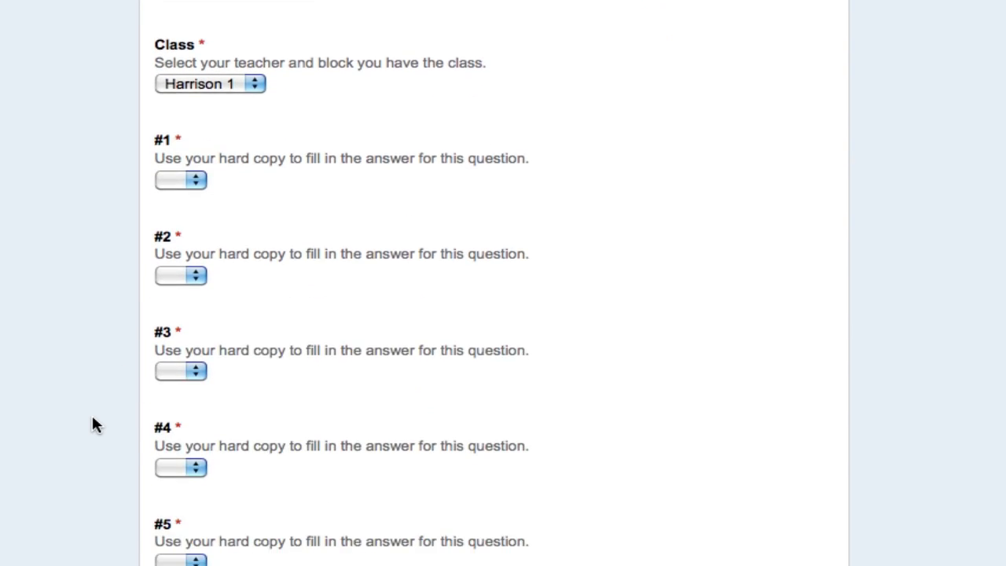
scroll("down", 3)
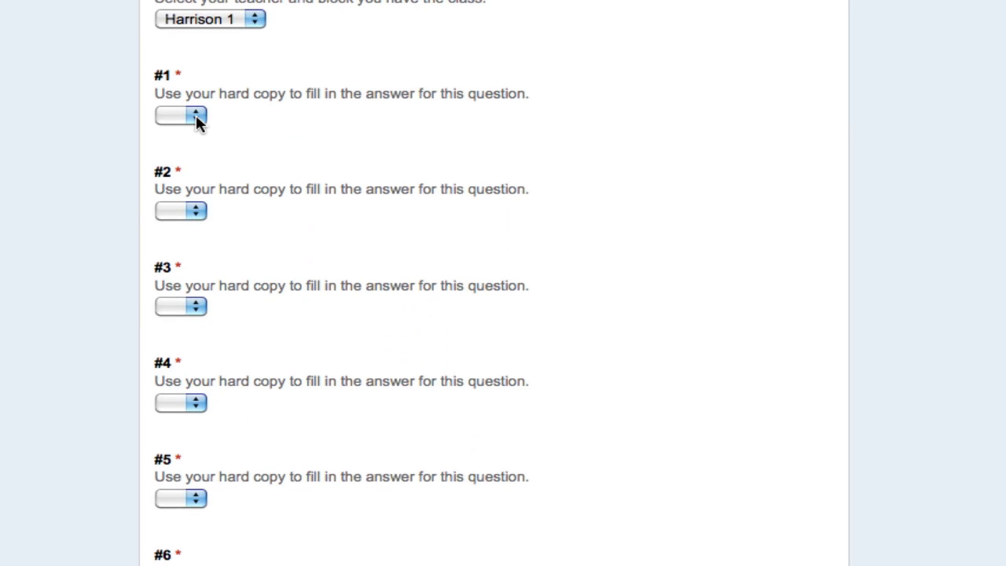
Answer questions #1 to #4 with A and move down to the remaining questions
left_click(179, 116)
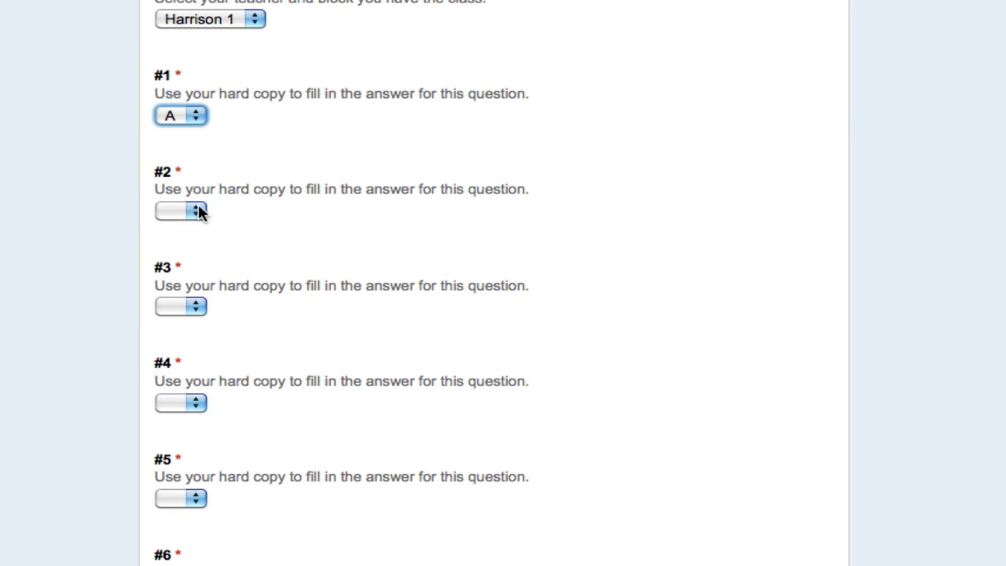
left_click(179, 211)
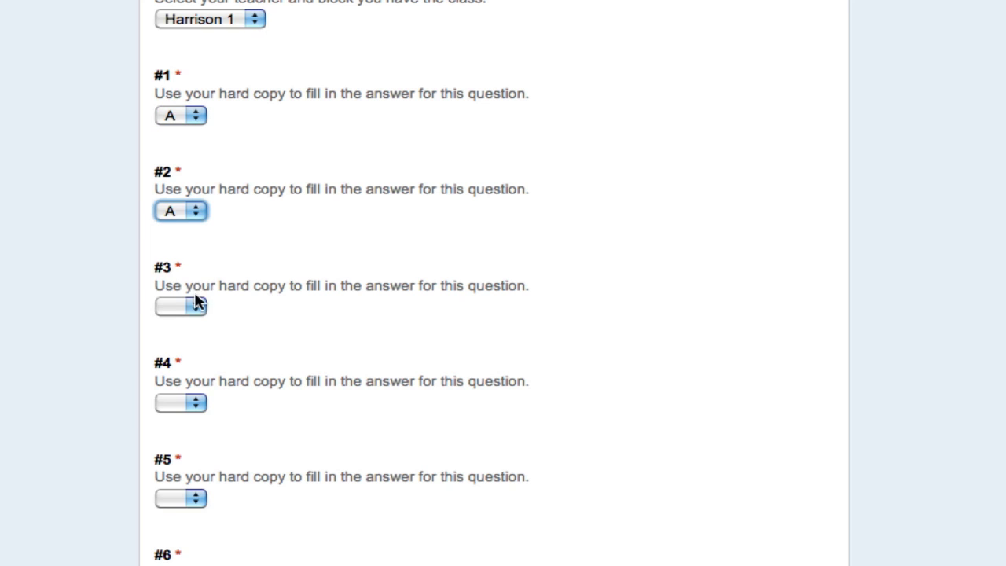
left_click(180, 305)
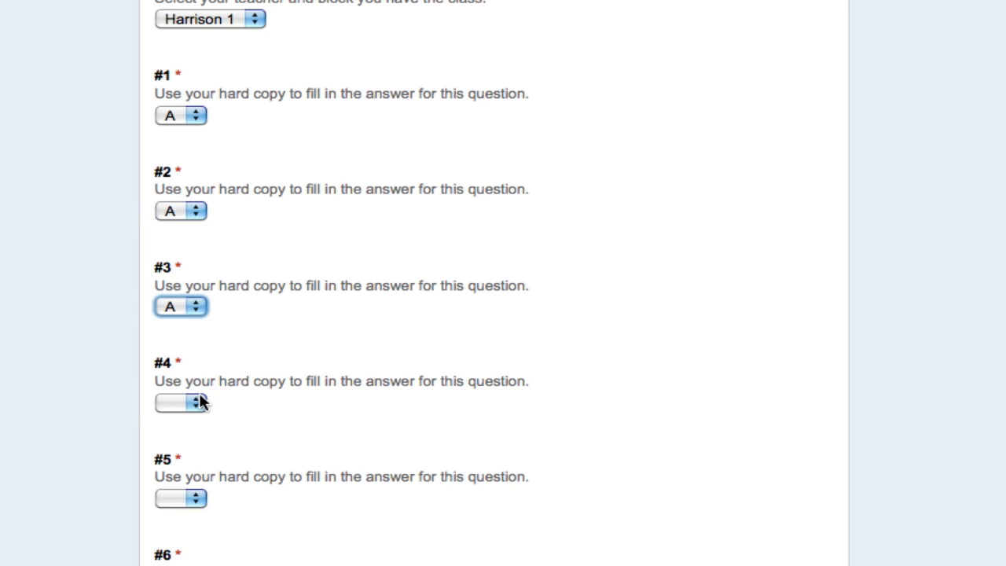
left_click(180, 402)
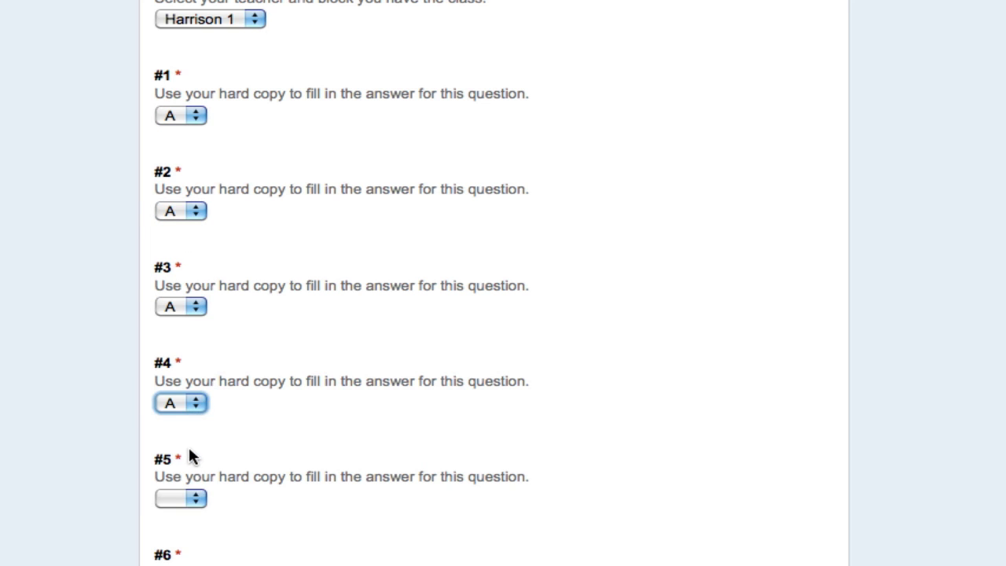
scroll("down", 3)
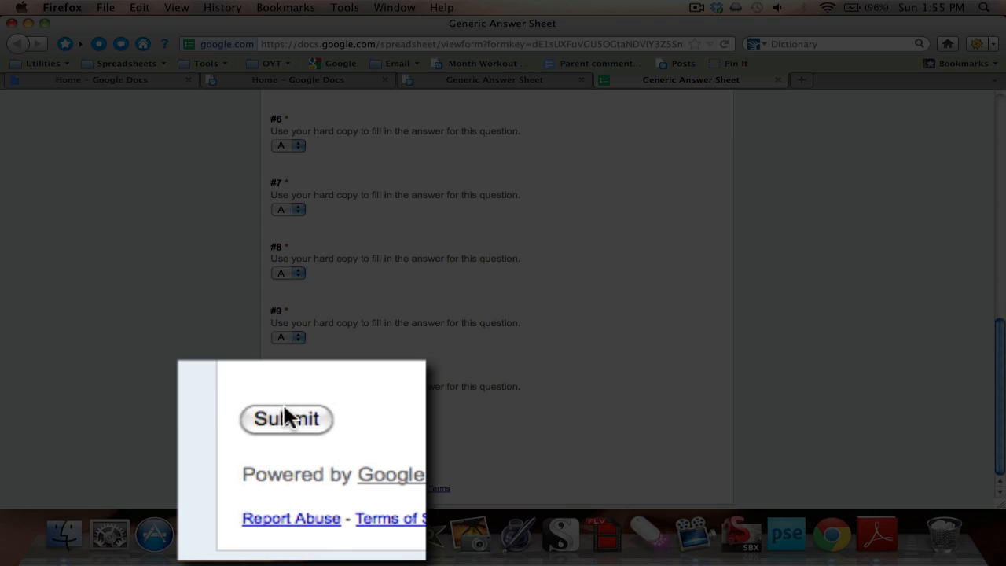
Submit the Answer Key response and return to the Generic Answer Sheet responses spreadsheet
left_click(286, 418)
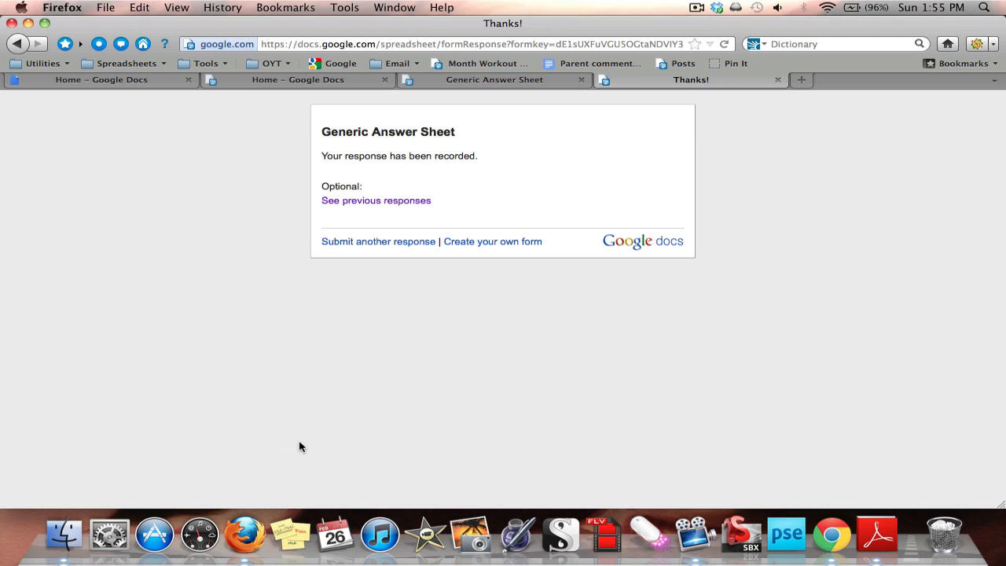
mouse_move(385, 183)
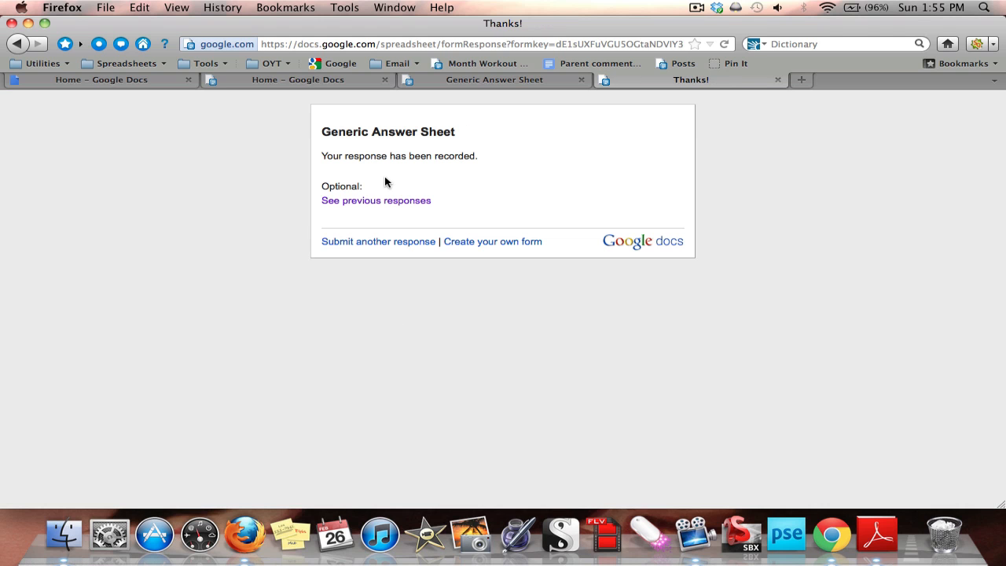
mouse_move(472, 167)
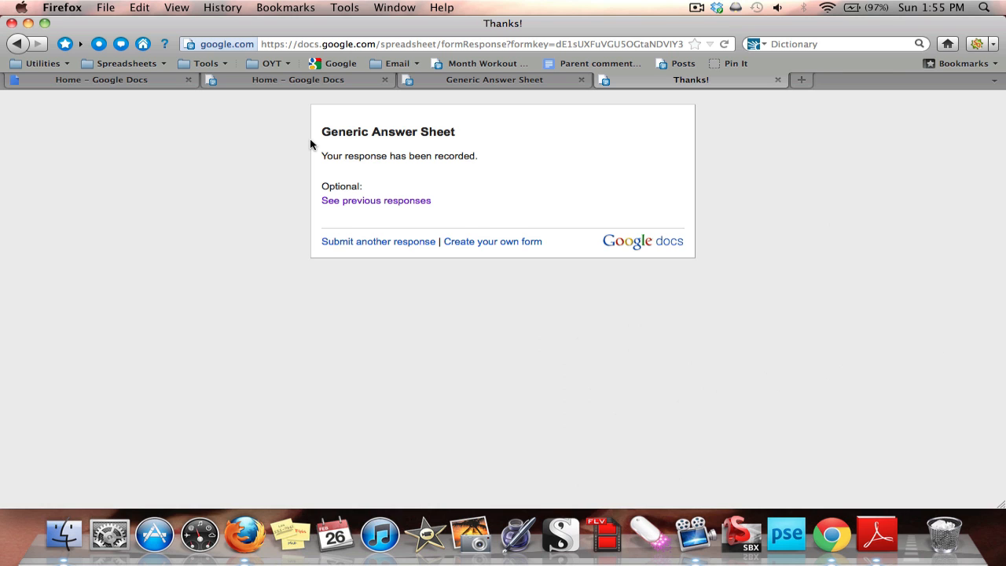
left_click(494, 78)
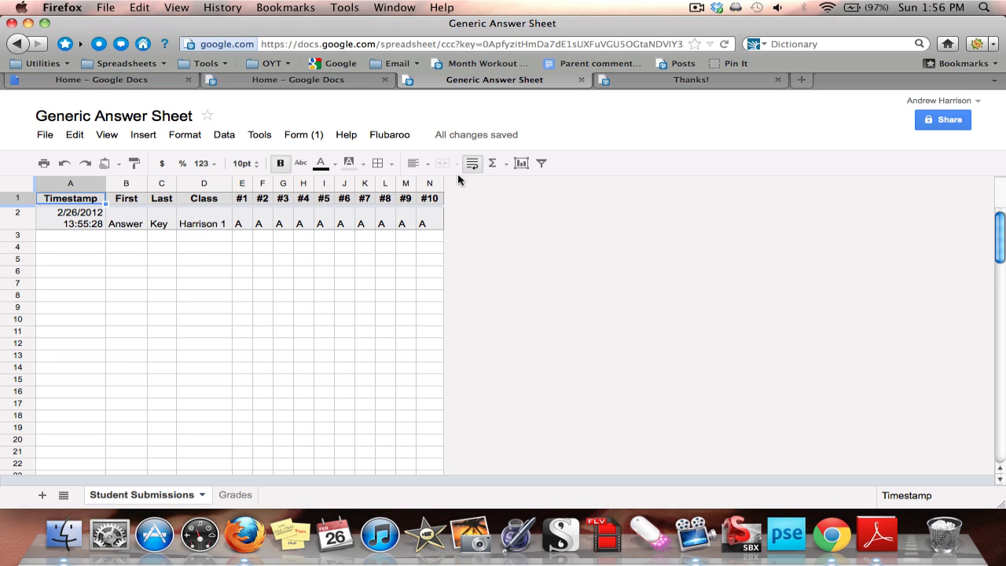
mouse_move(274, 267)
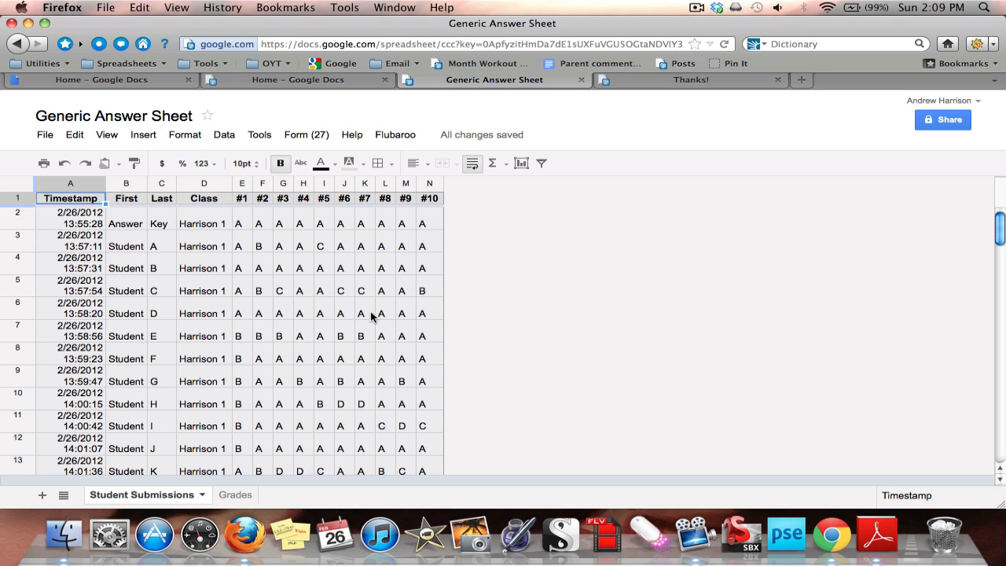
mouse_move(239, 418)
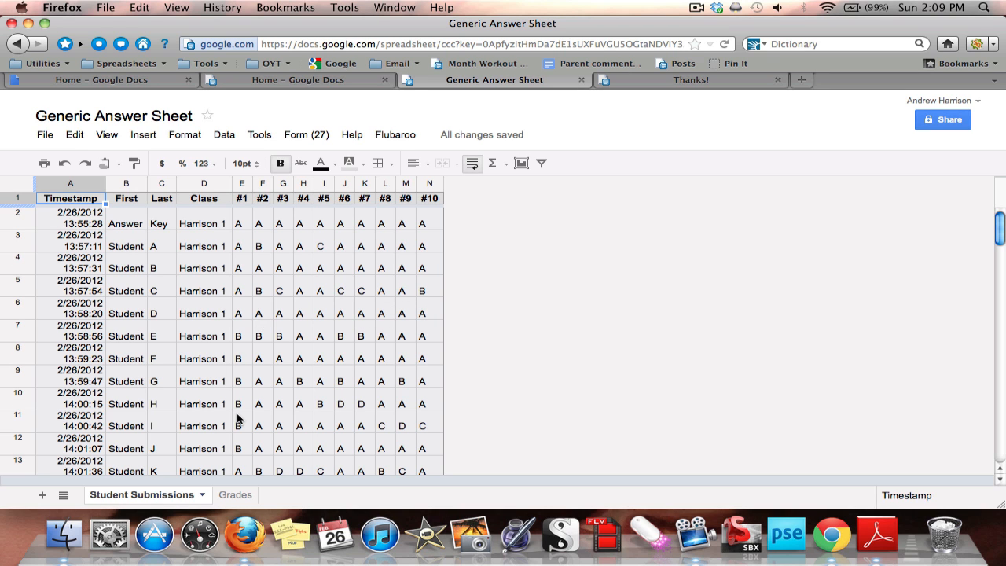
mouse_move(132, 408)
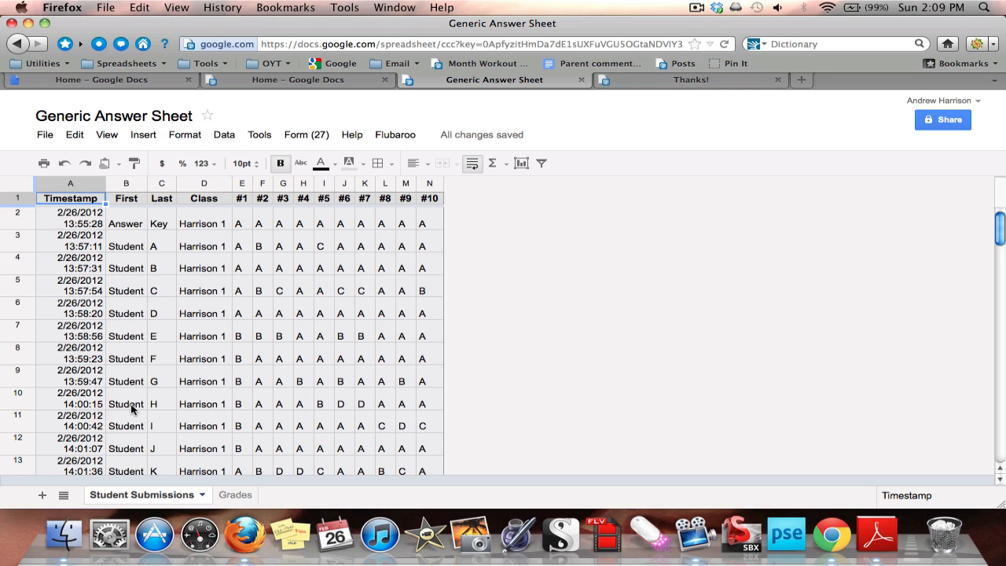
mouse_move(154, 399)
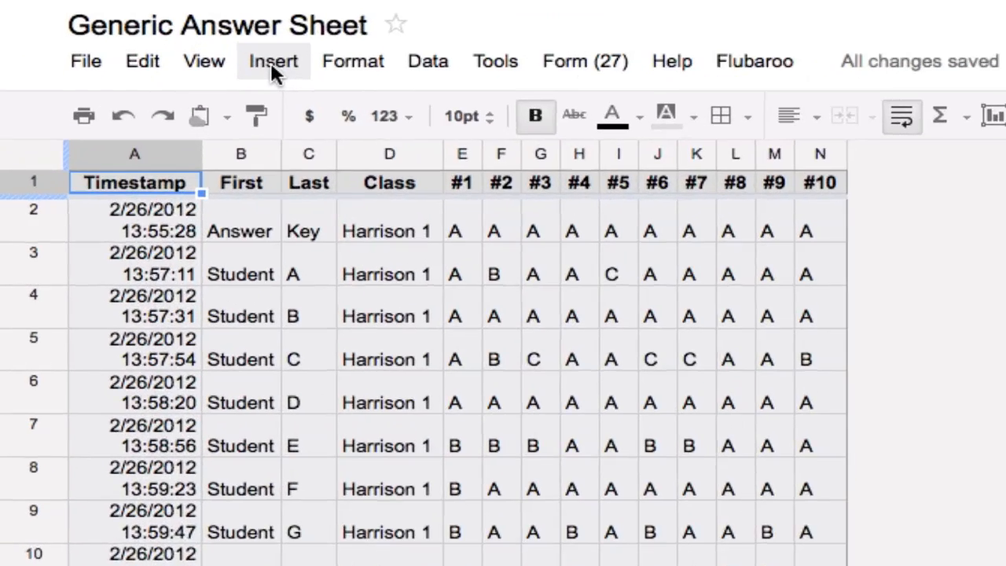
Install Flubaroo from the Script Gallery's Education category via an 'fl' search, then close the gallery
left_click(273, 60)
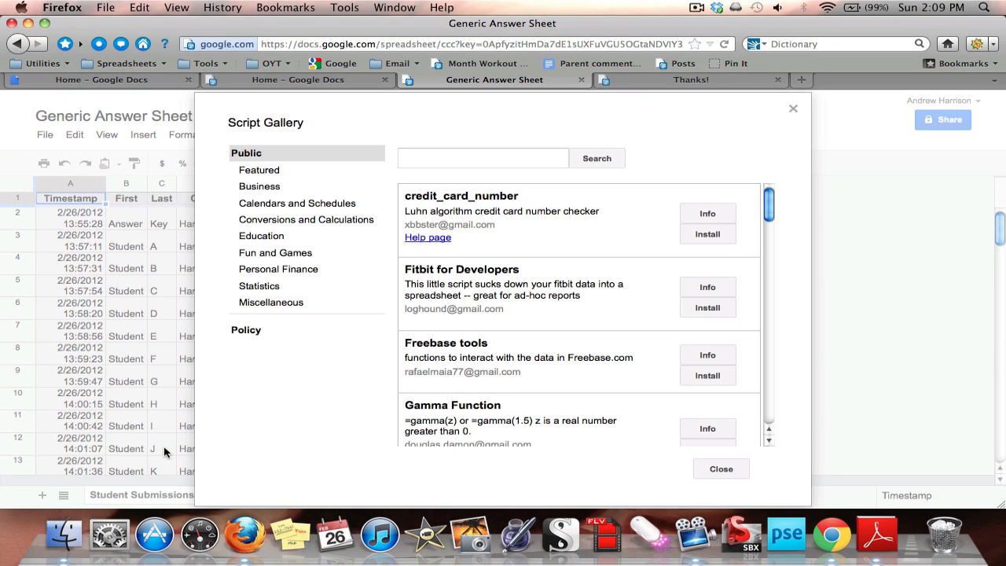
mouse_move(297, 421)
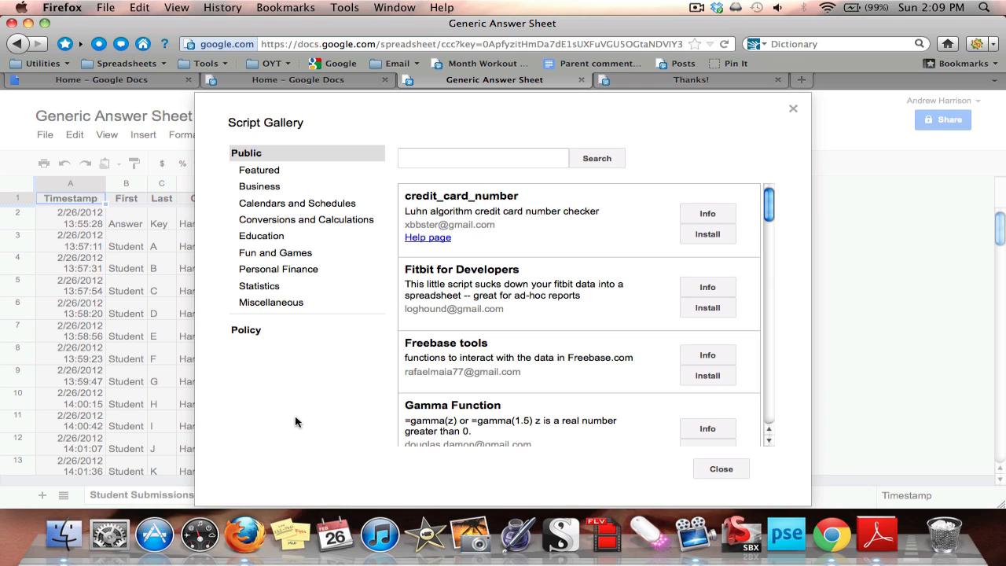
mouse_move(298, 324)
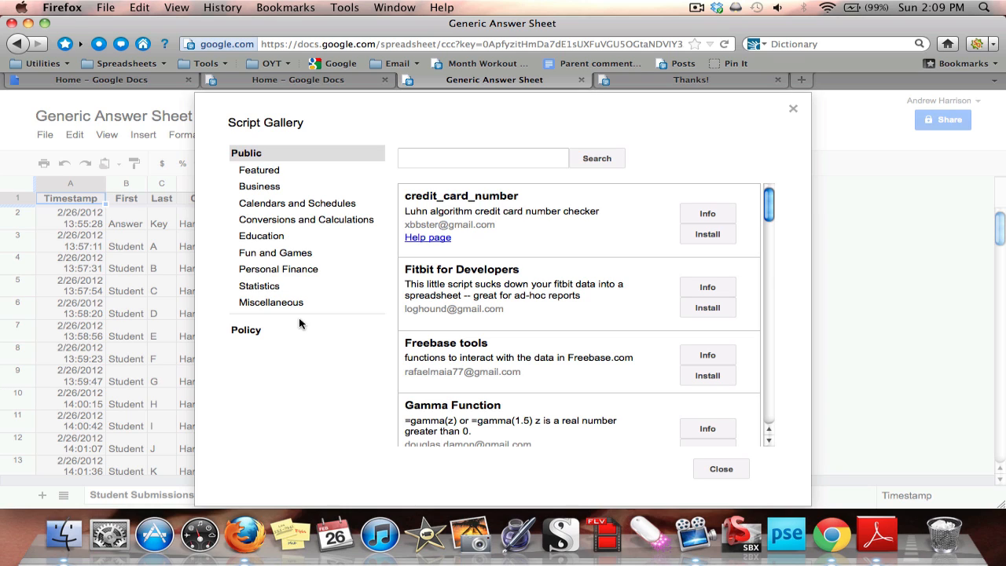
left_click(261, 235)
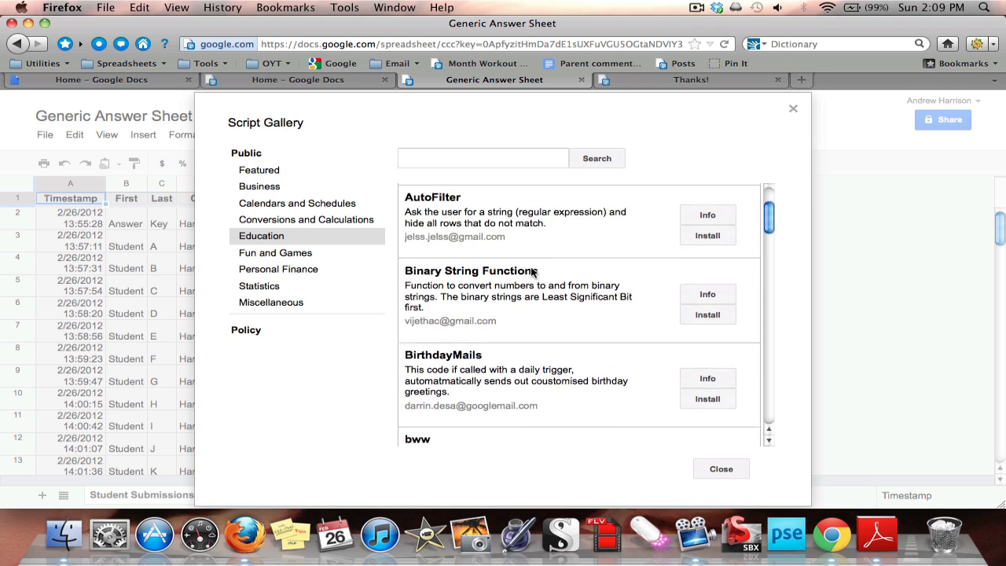
scroll("down", 3)
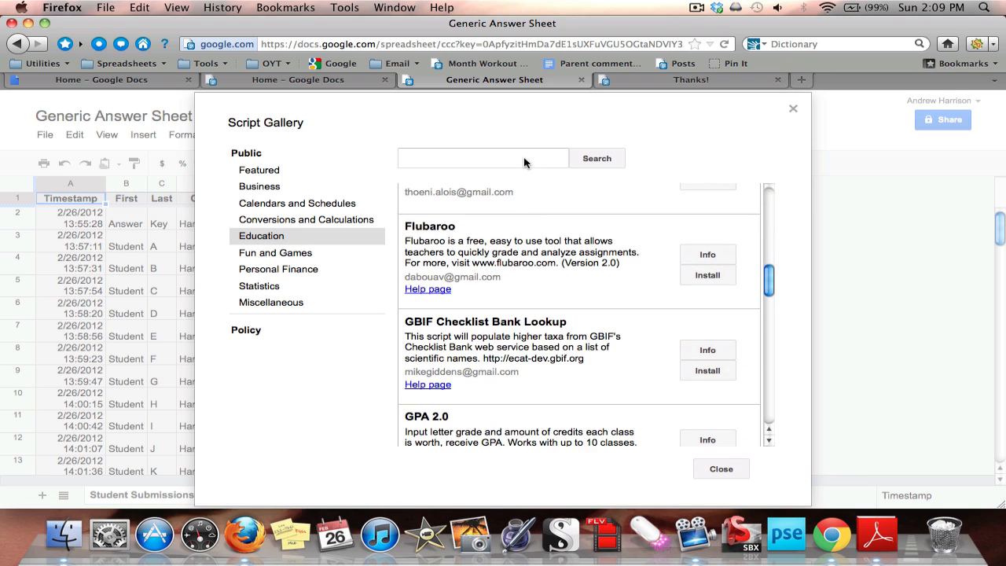
type("flubaroo")
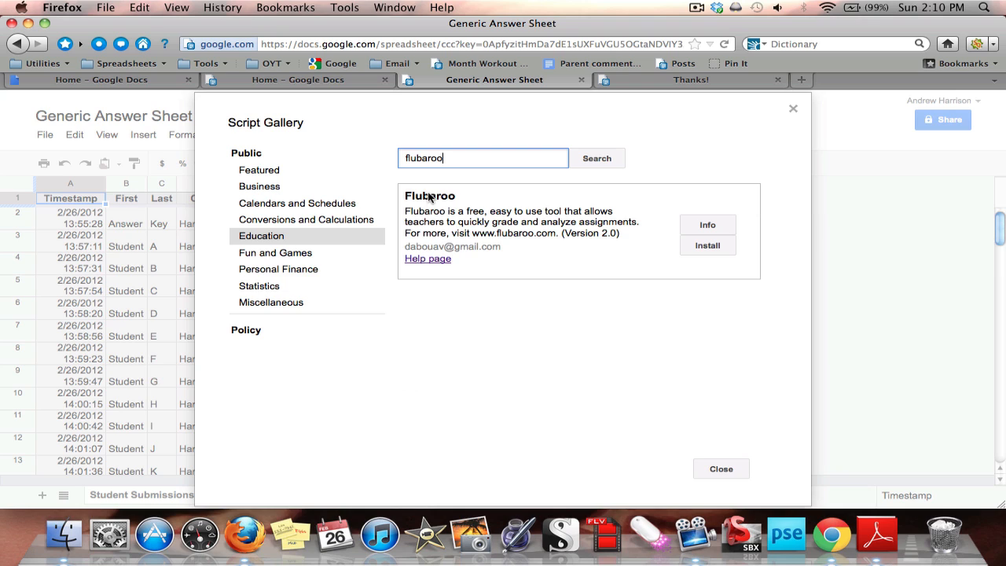
mouse_move(506, 265)
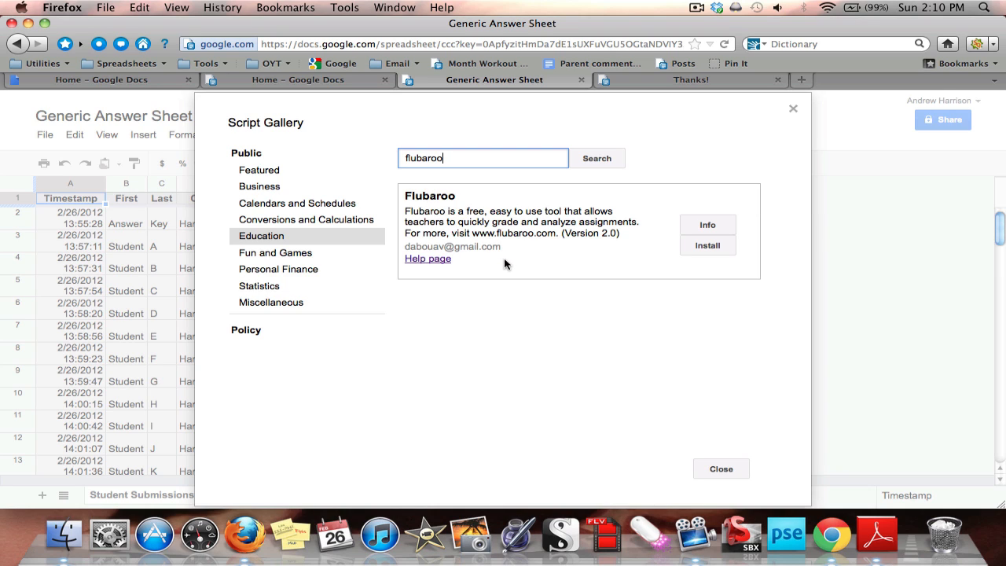
mouse_move(535, 267)
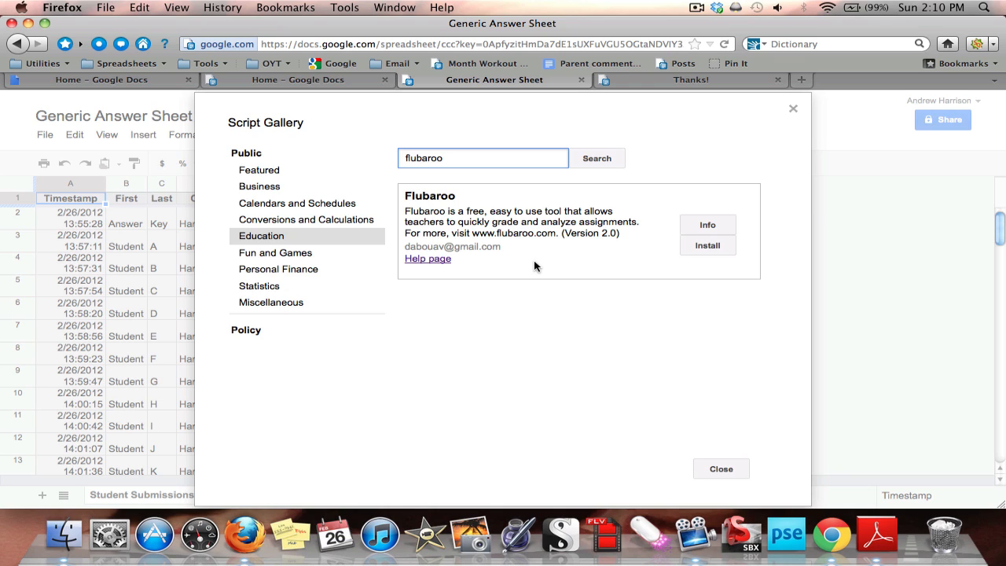
mouse_move(708, 259)
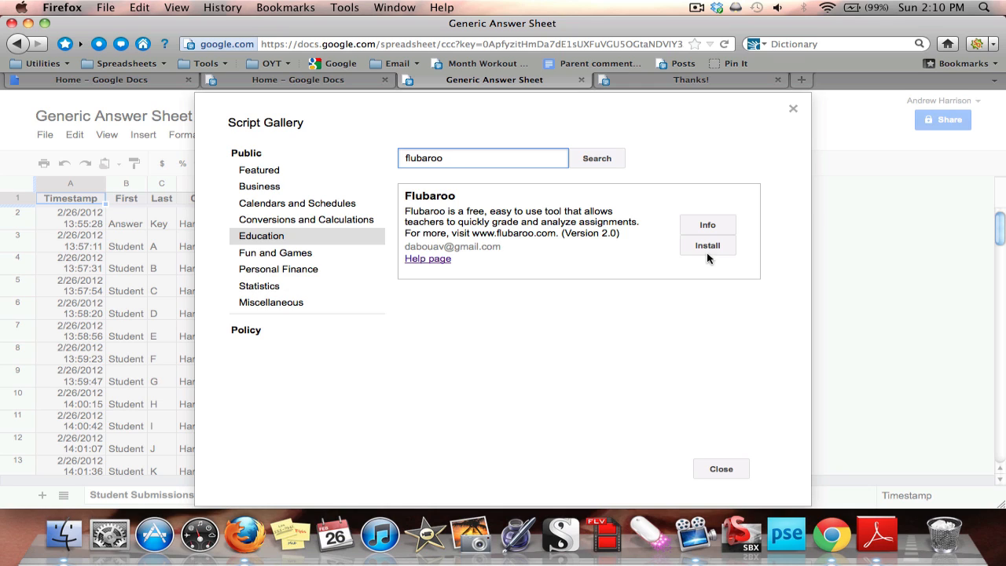
left_click(708, 245)
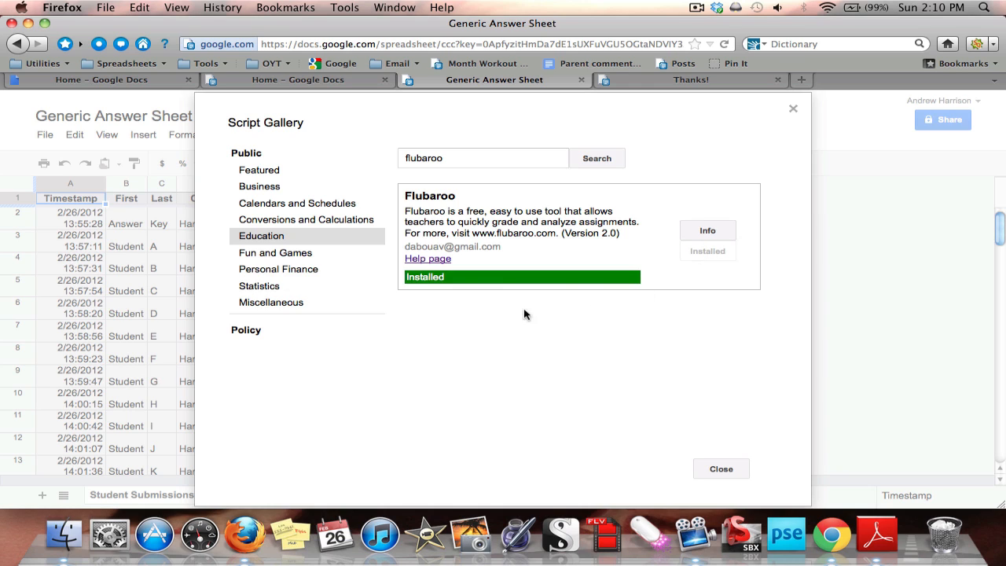
mouse_move(695, 455)
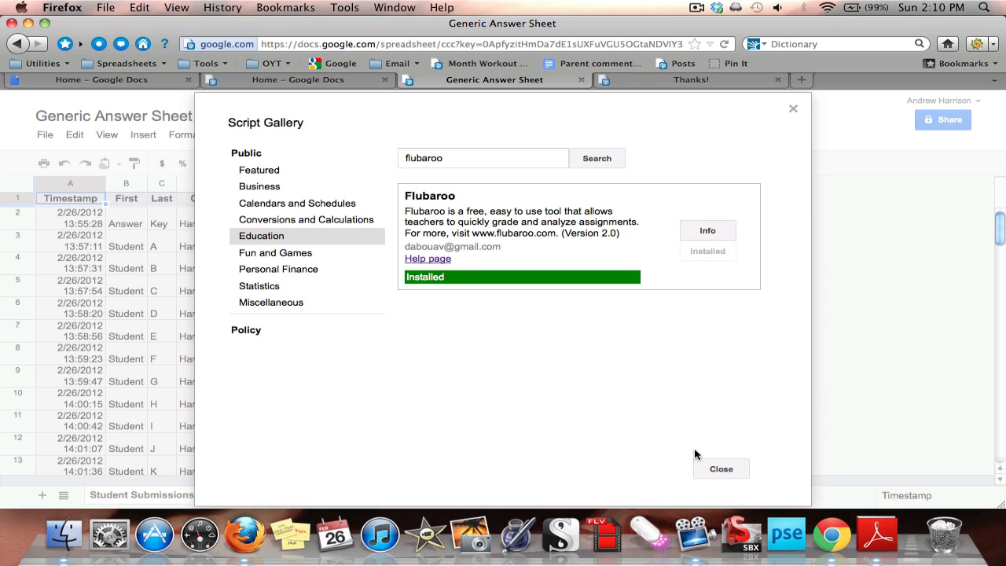
left_click(720, 468)
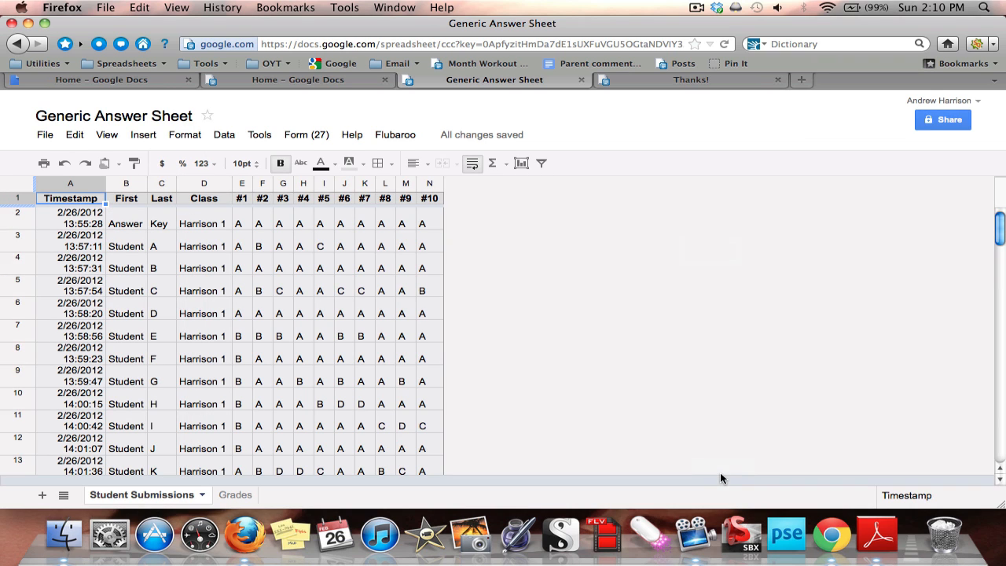
mouse_move(173, 254)
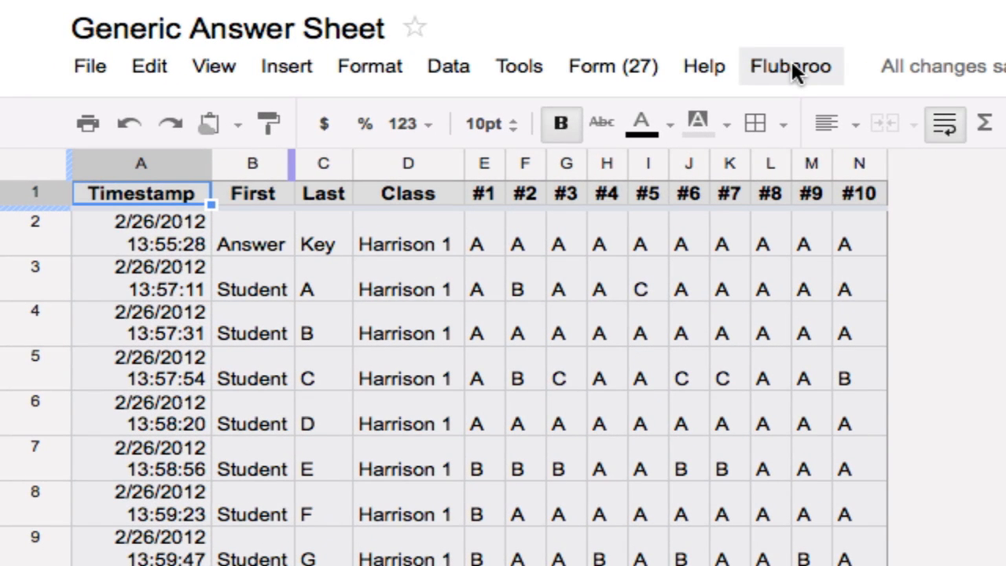
Start Flubaroo grading of the submitted assignment from the Flubaroo menu
left_click(789, 66)
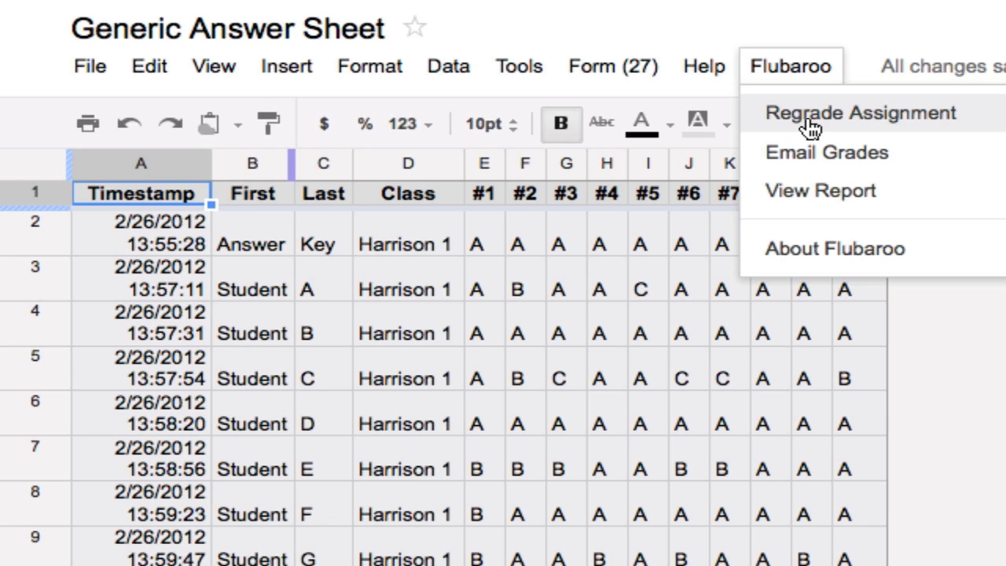
left_click(859, 114)
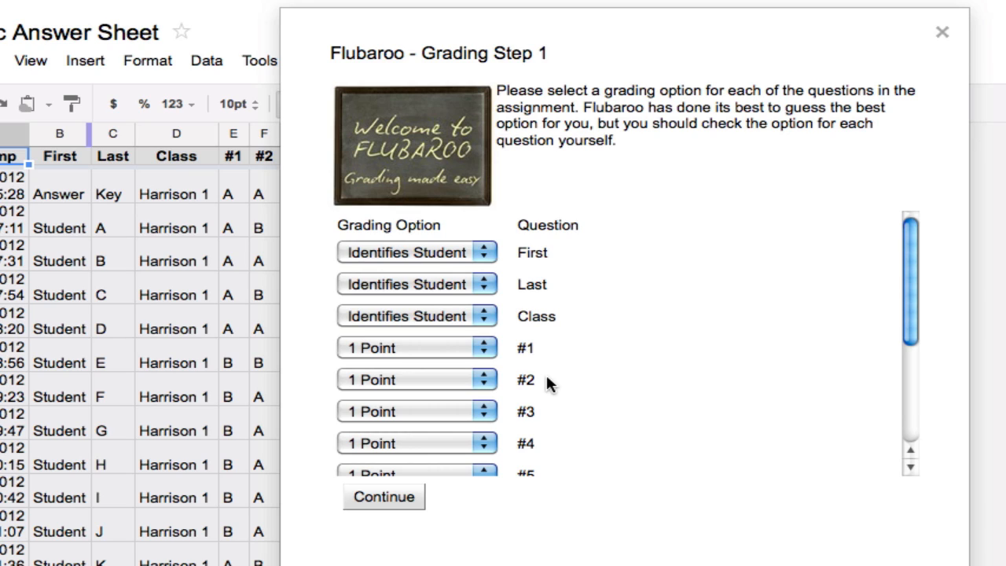
mouse_move(581, 289)
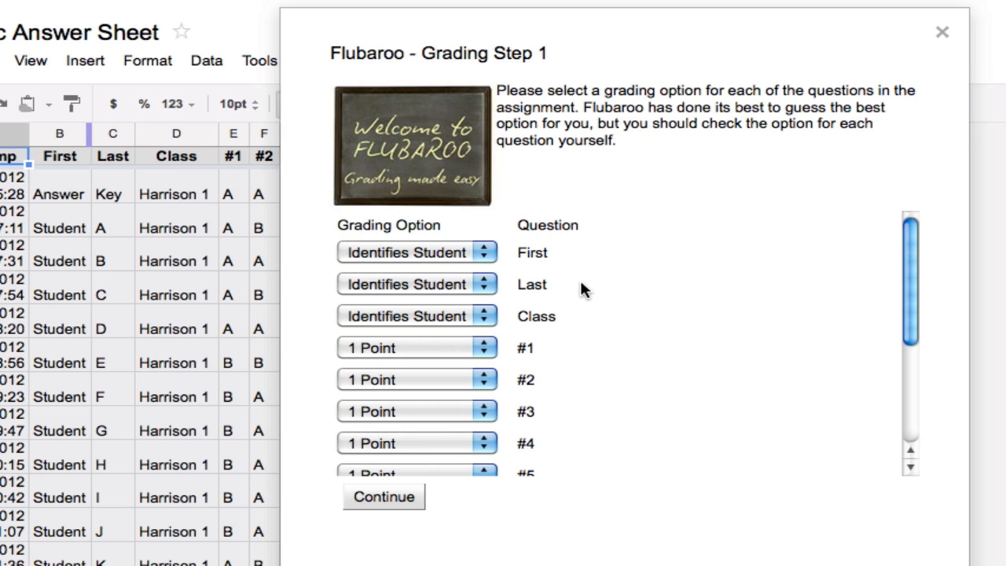
mouse_move(553, 333)
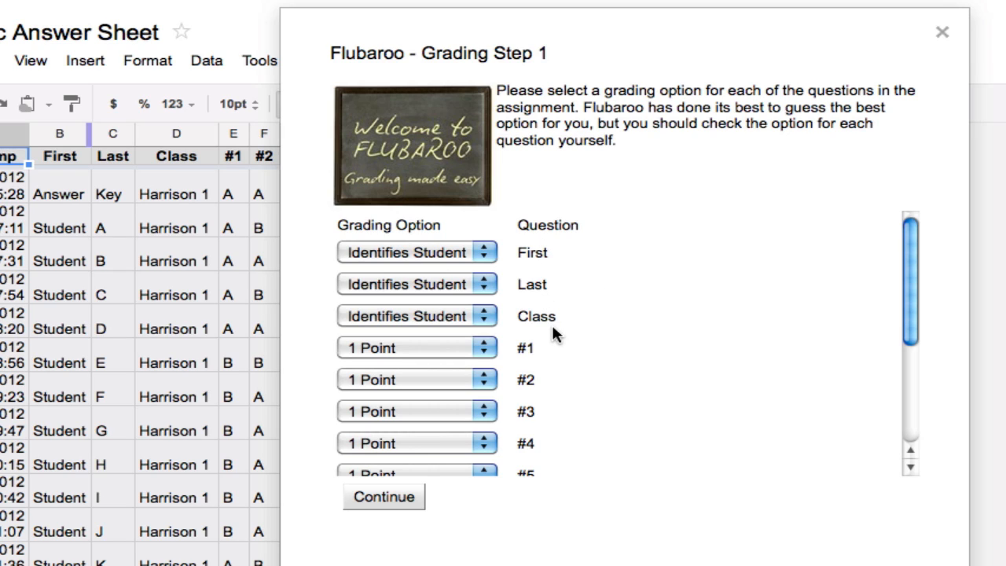
mouse_move(408, 245)
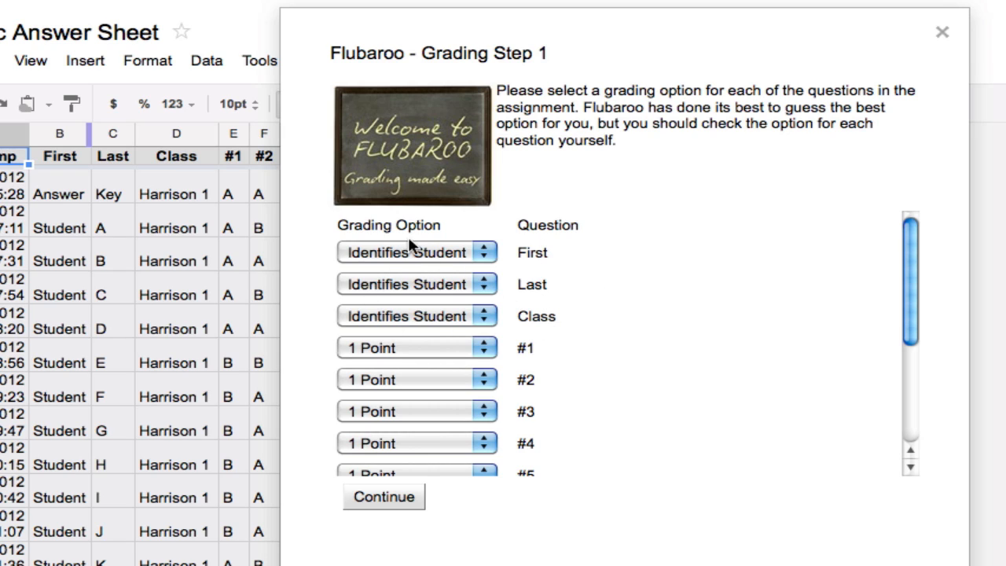
mouse_move(516, 289)
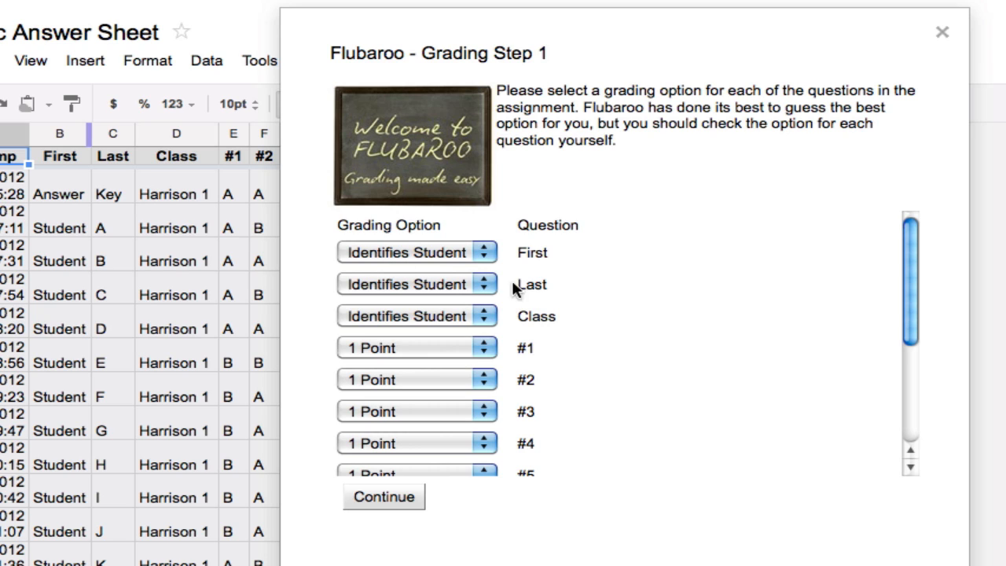
mouse_move(533, 408)
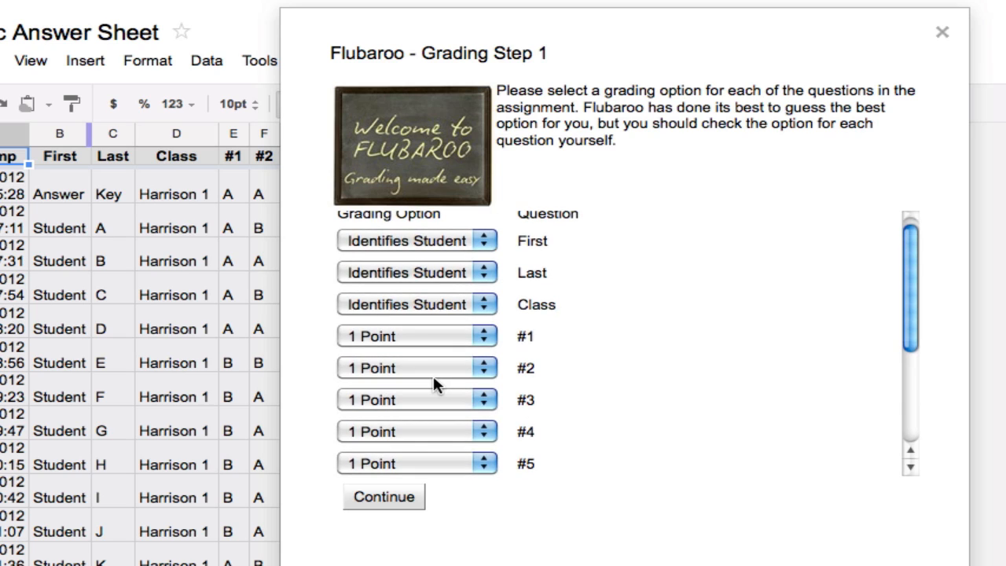
mouse_move(600, 370)
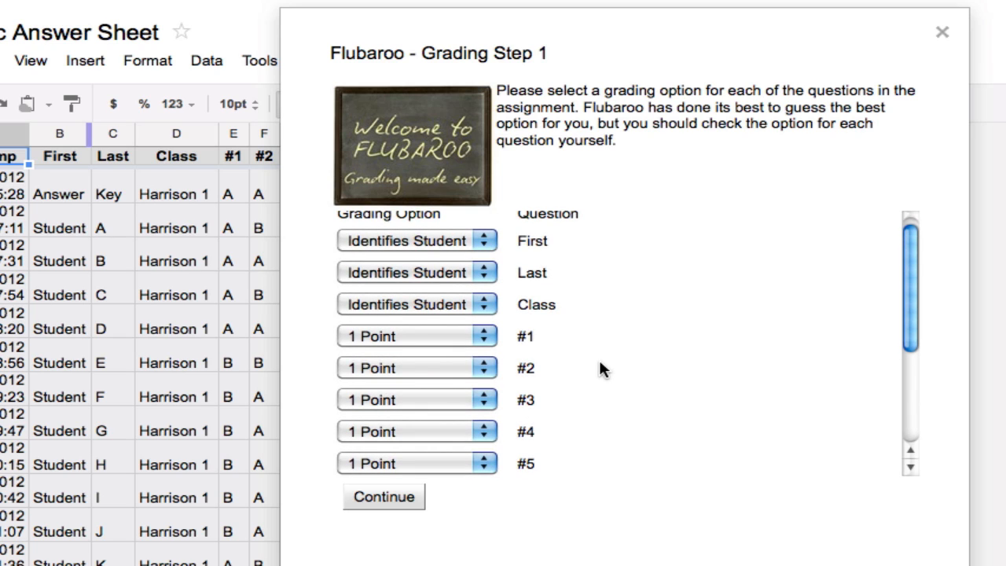
Keep question #1 at 1 Point and continue past Grading Step 1 with all defaults
left_click(417, 337)
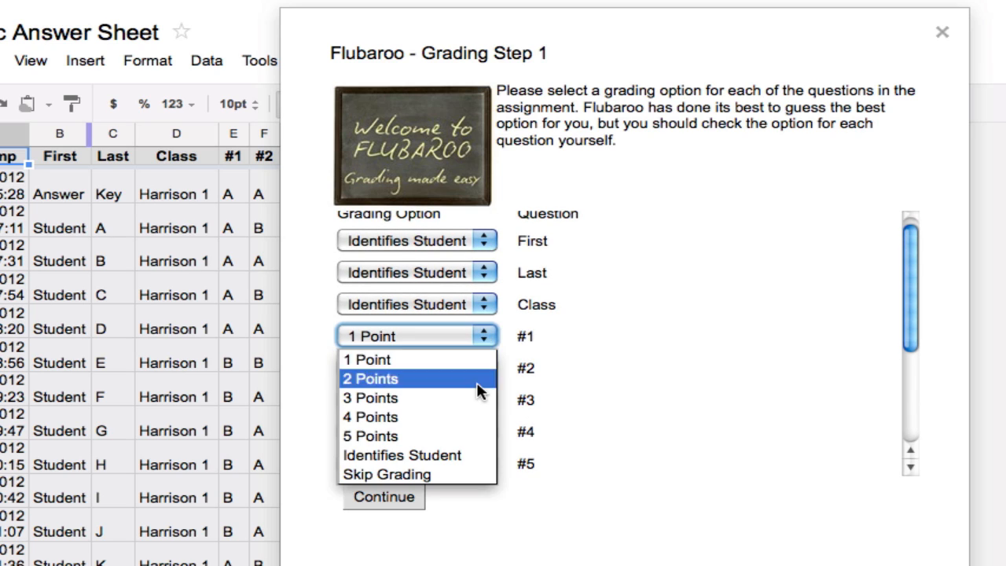
mouse_move(478, 355)
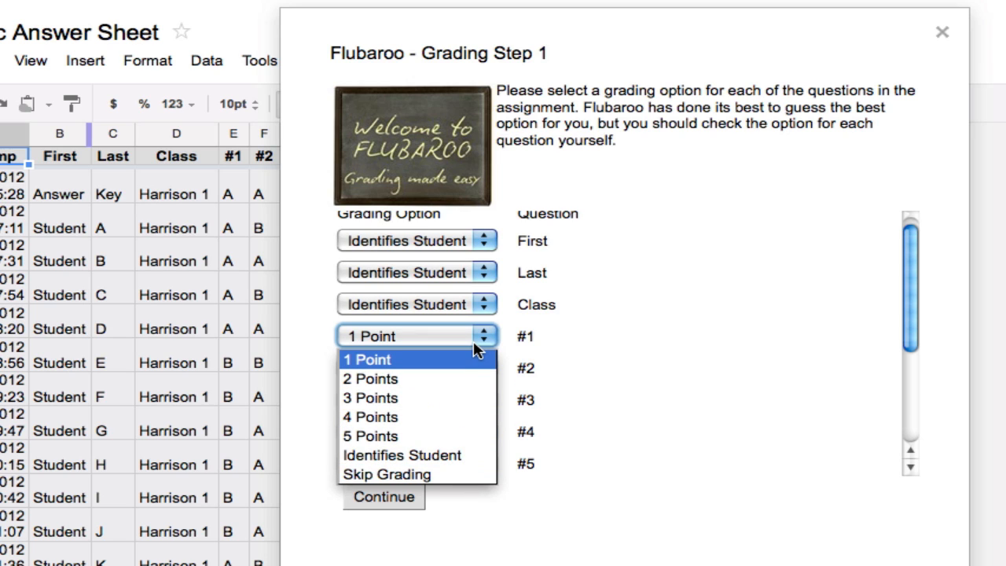
left_click(366, 358)
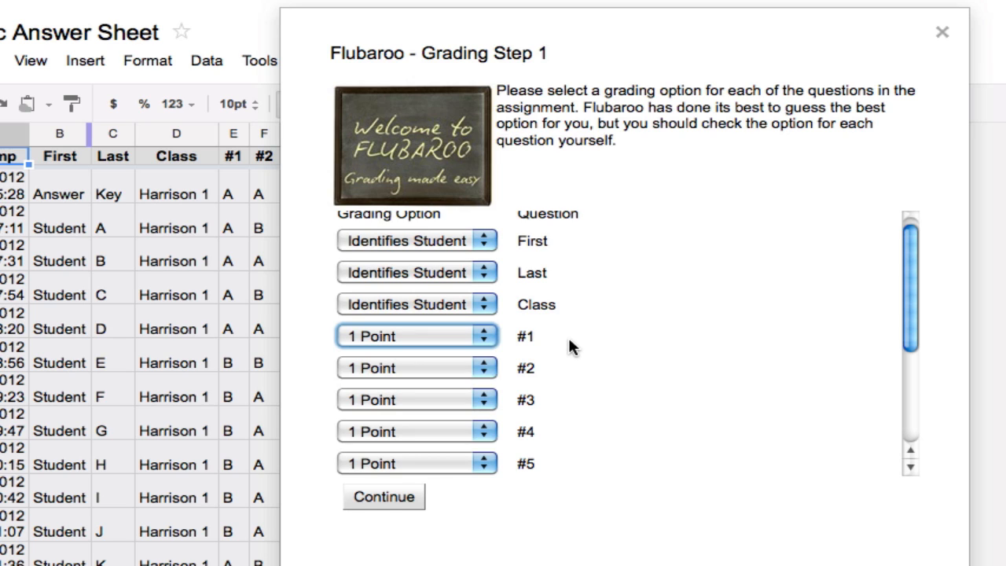
scroll("down", 3)
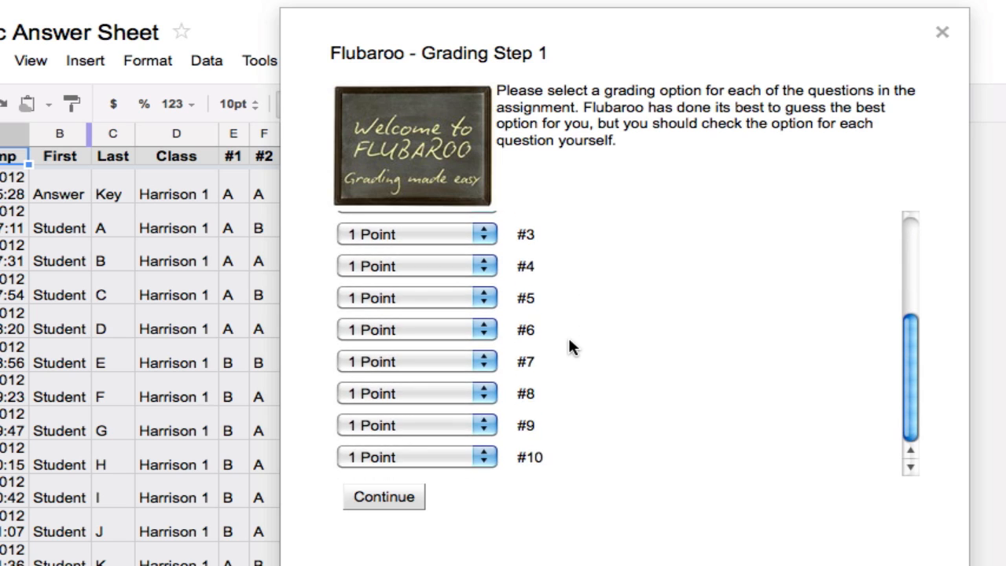
scroll("up", 3)
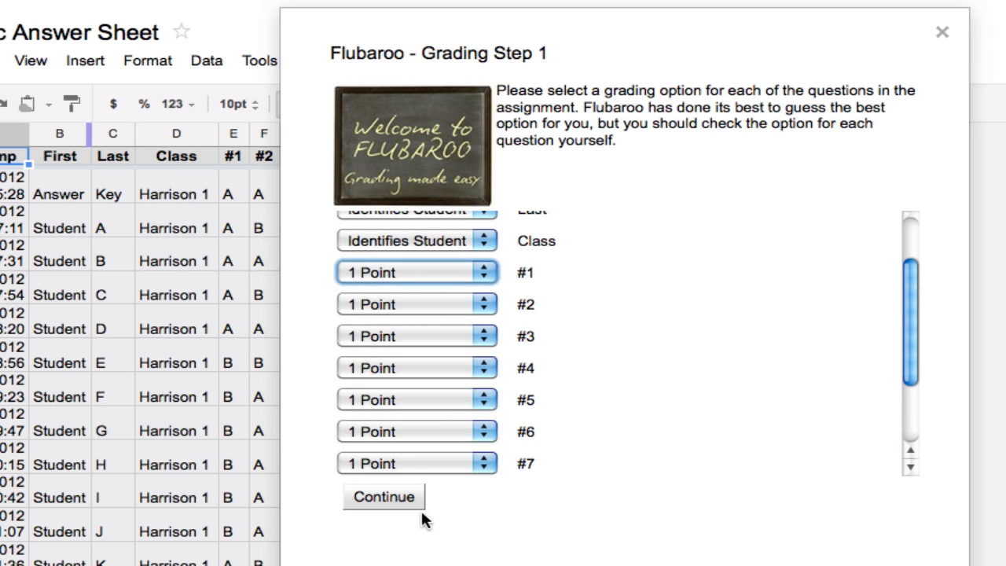
left_click(383, 497)
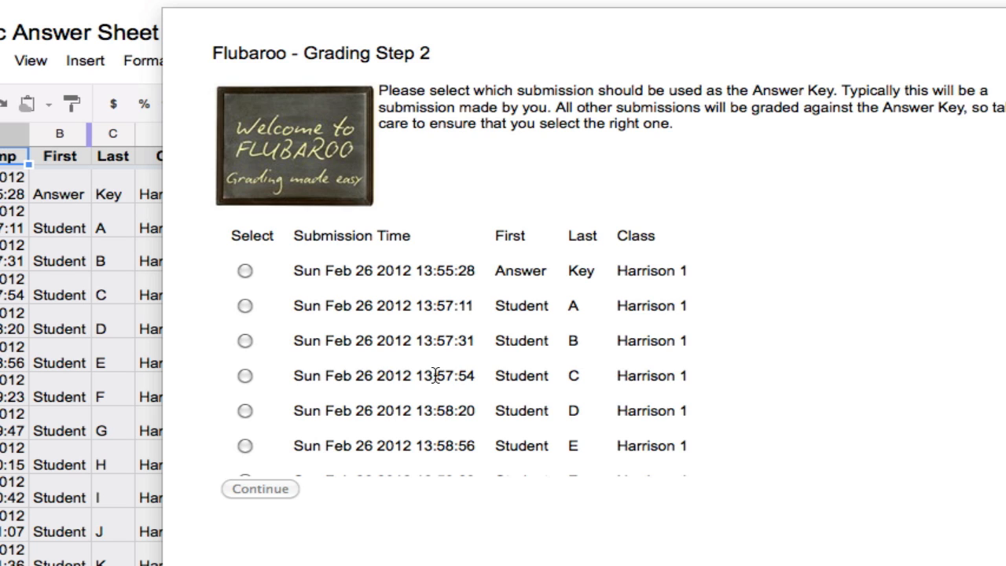
Select the Answer Key submission as the key and continue so Flubaroo grades everyone
scroll("down", 3)
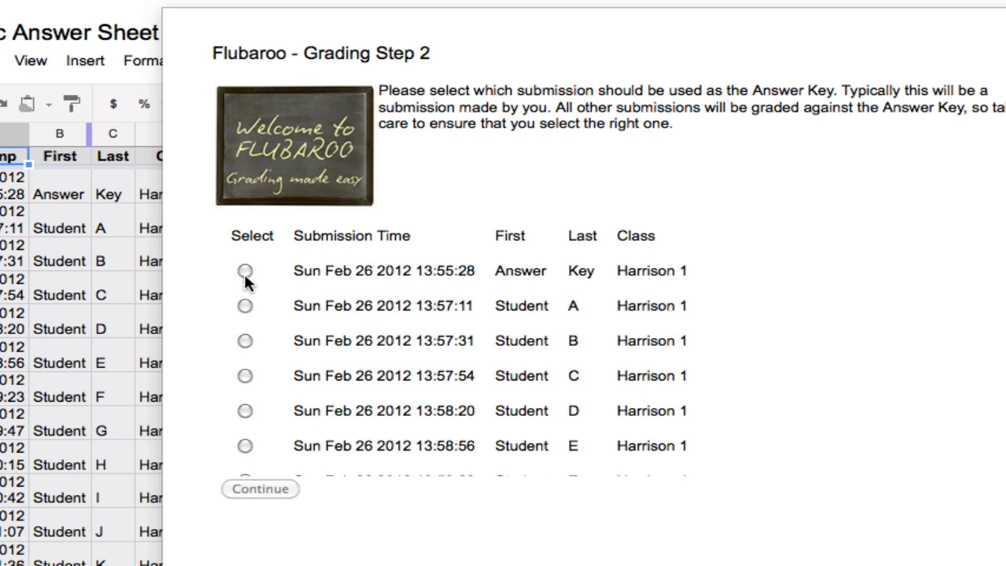
left_click(245, 271)
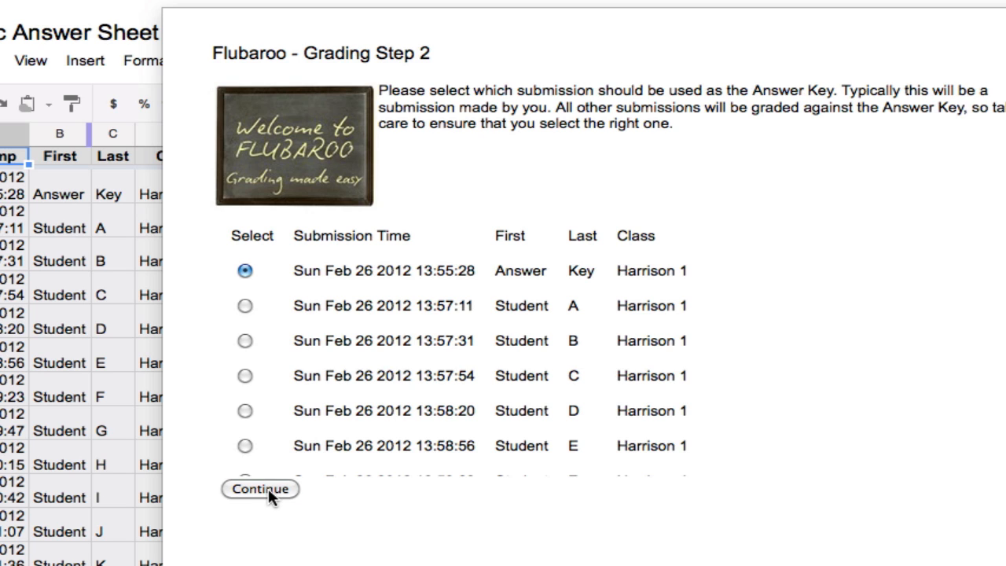
left_click(261, 487)
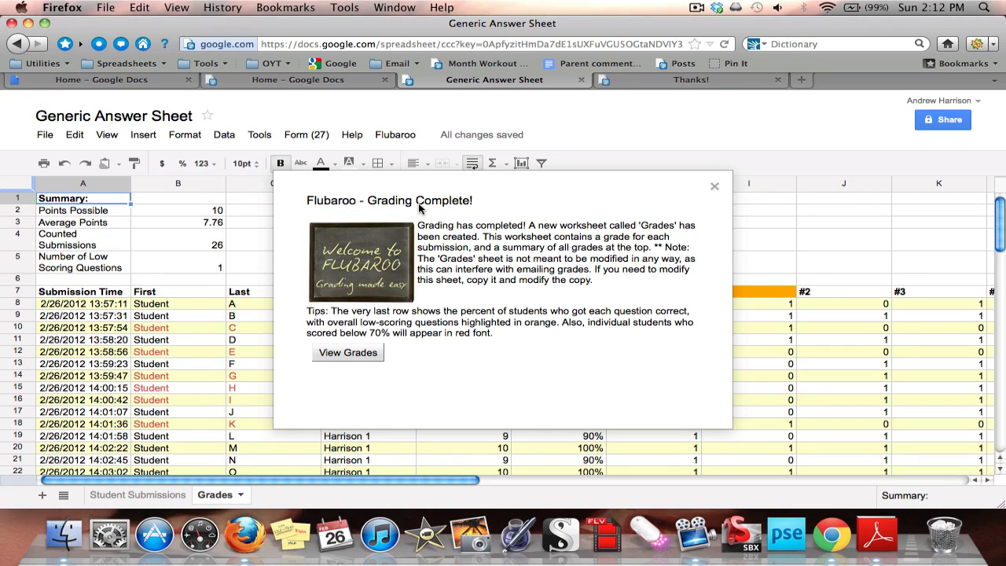
mouse_move(349, 352)
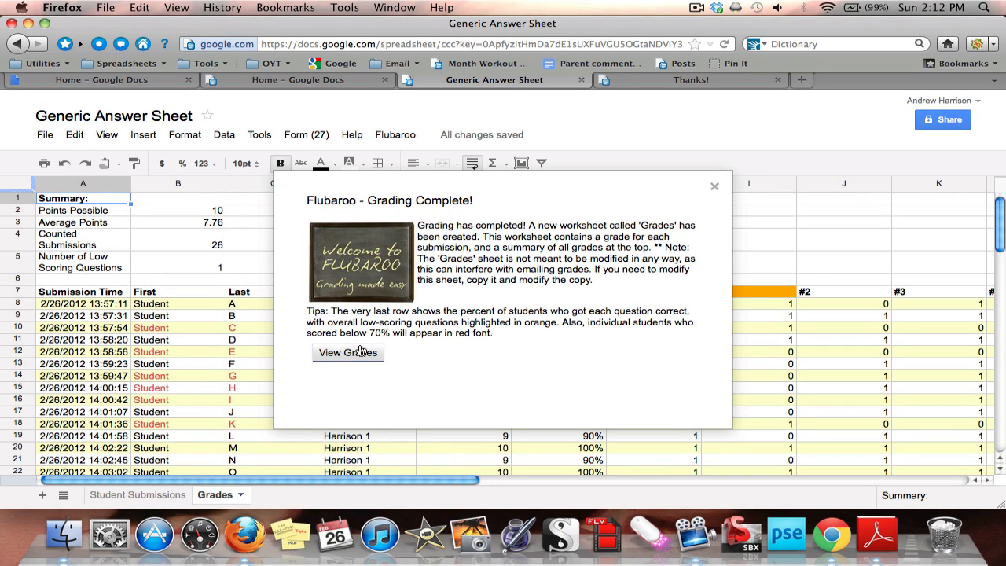
View the grades, glance at Student Submissions, and settle on the Grades sheet
left_click(347, 352)
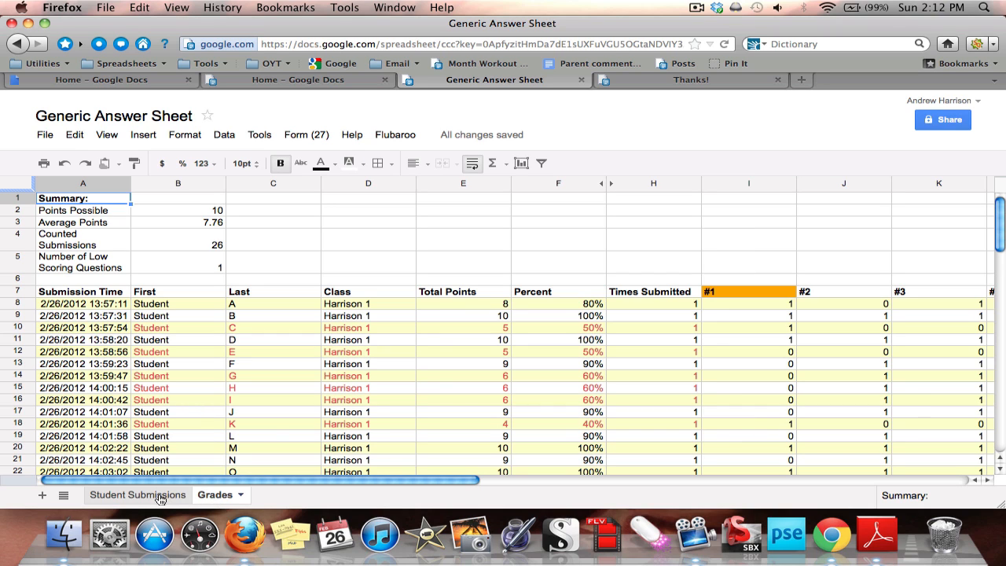
left_click(139, 494)
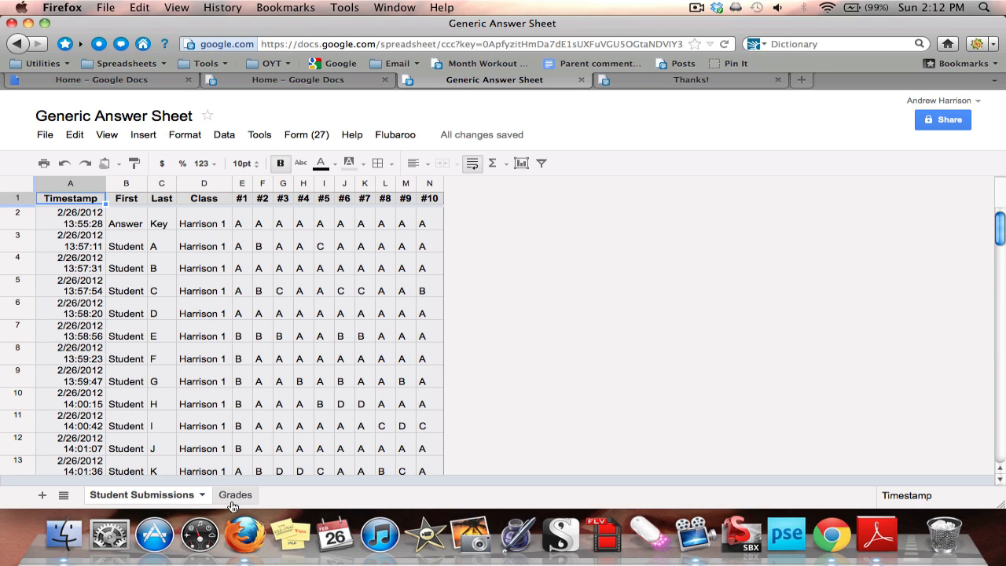
left_click(236, 494)
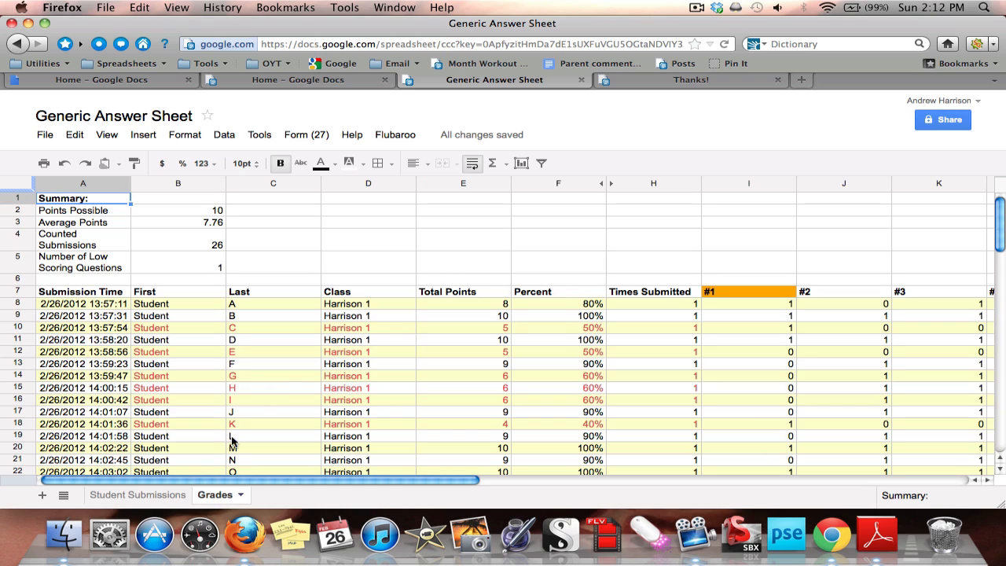
mouse_move(401, 329)
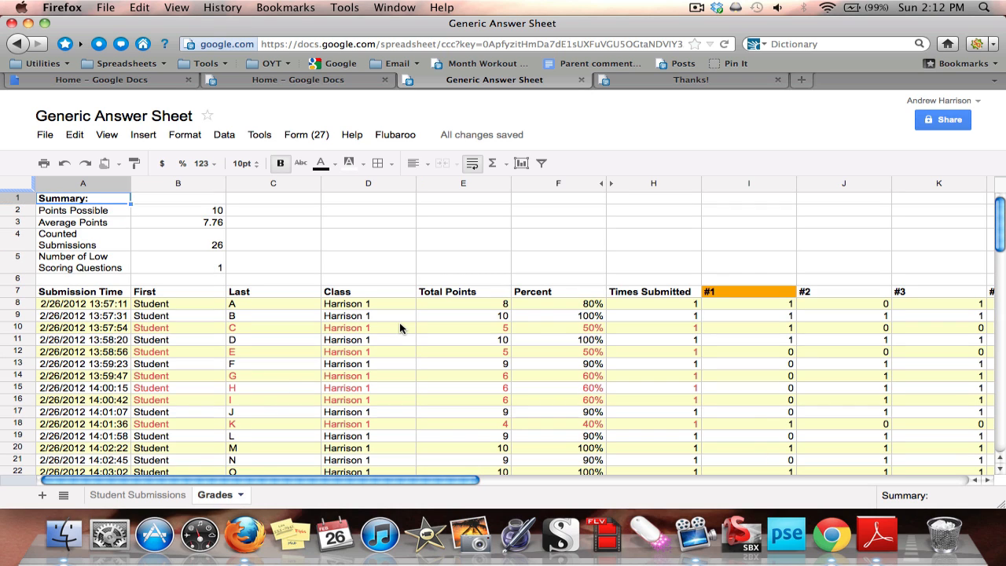
mouse_move(140, 212)
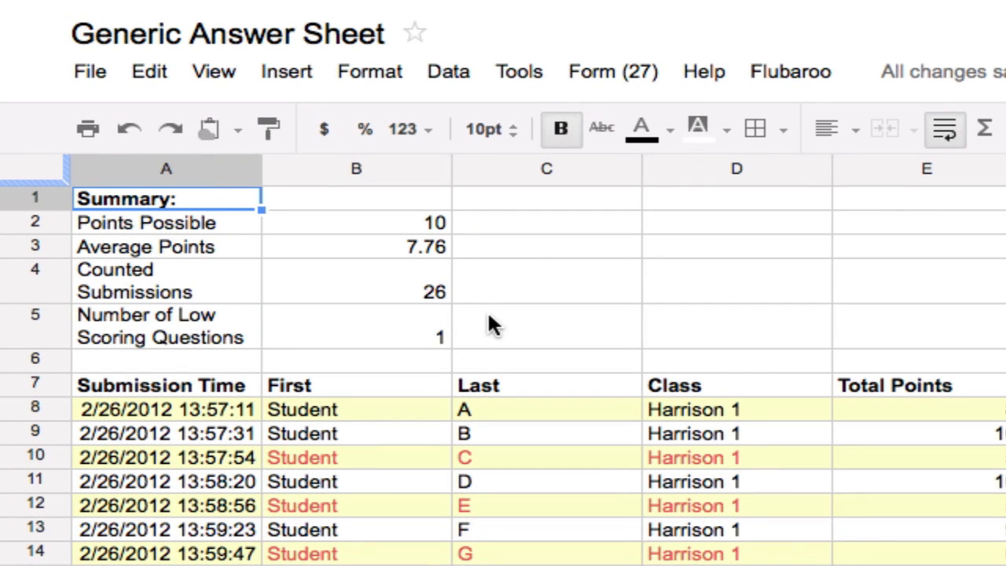
mouse_move(409, 248)
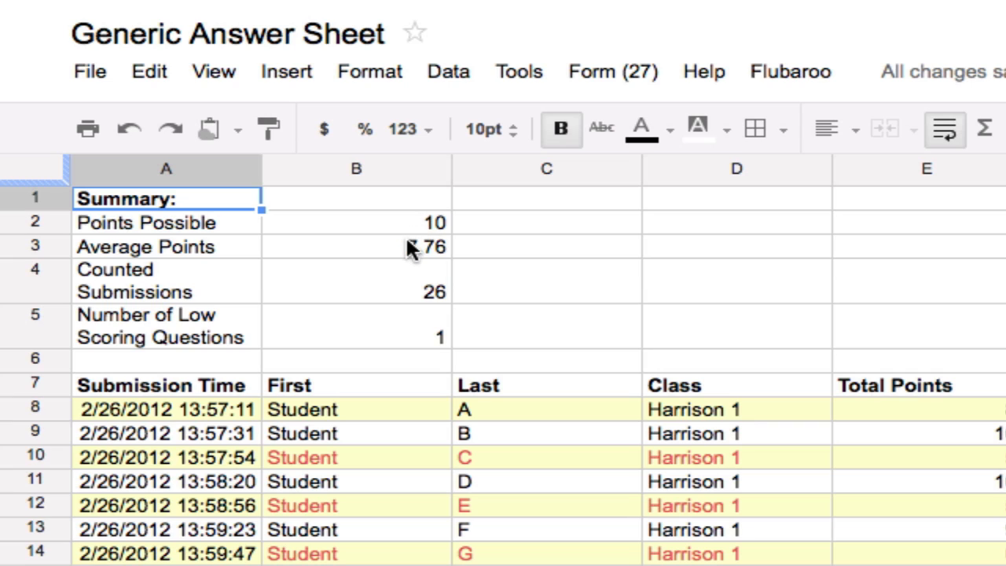
mouse_move(396, 259)
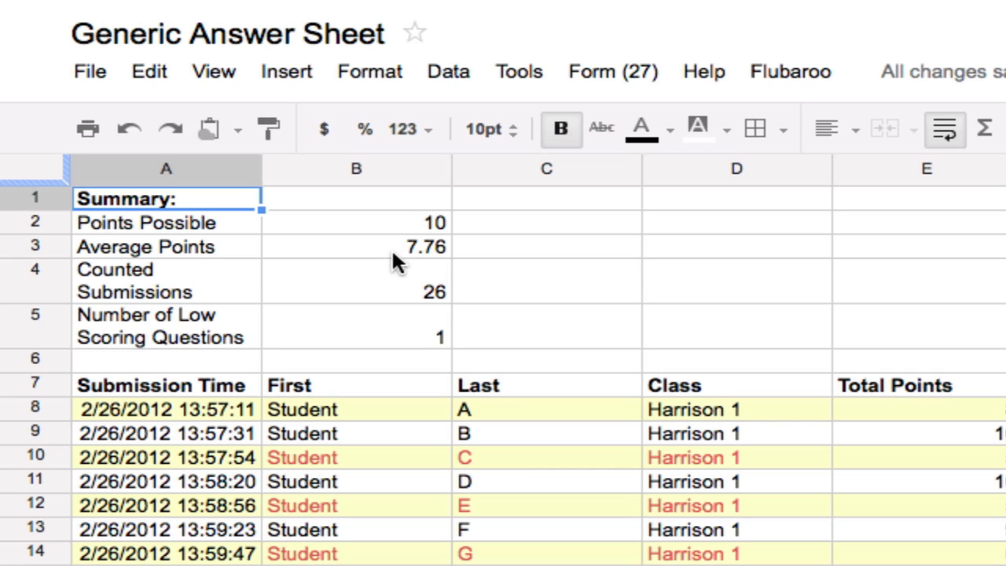
mouse_move(390, 291)
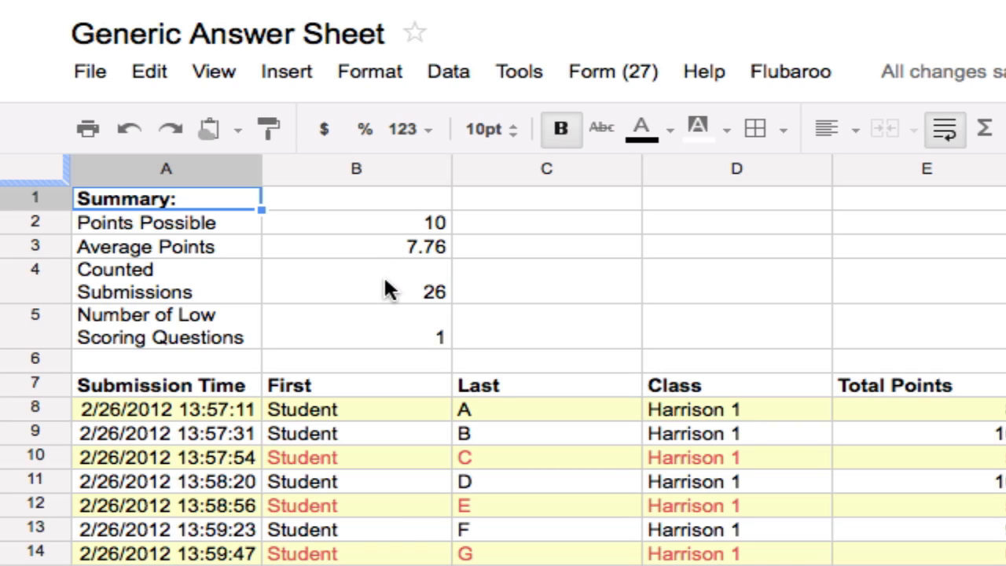
mouse_move(443, 311)
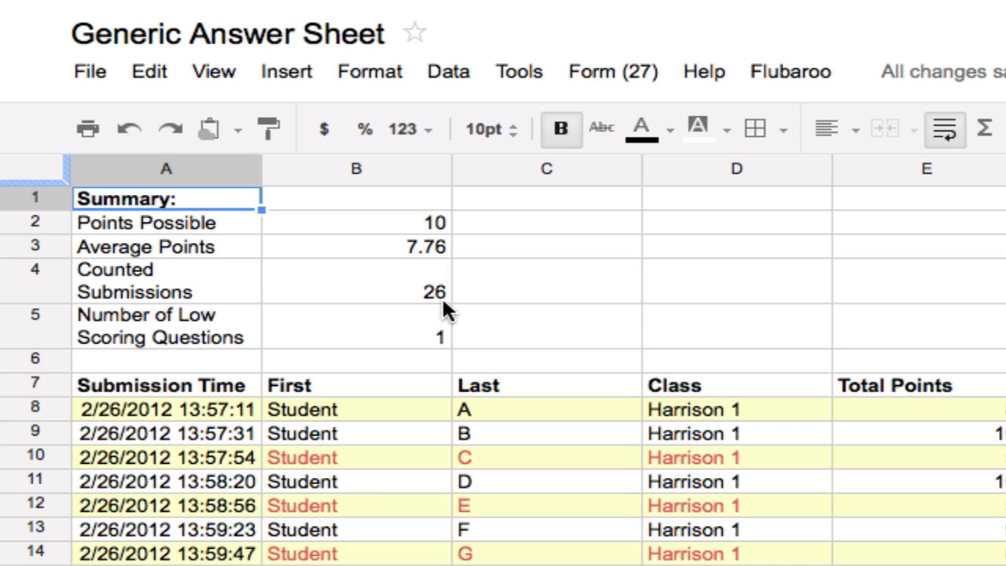
mouse_move(425, 307)
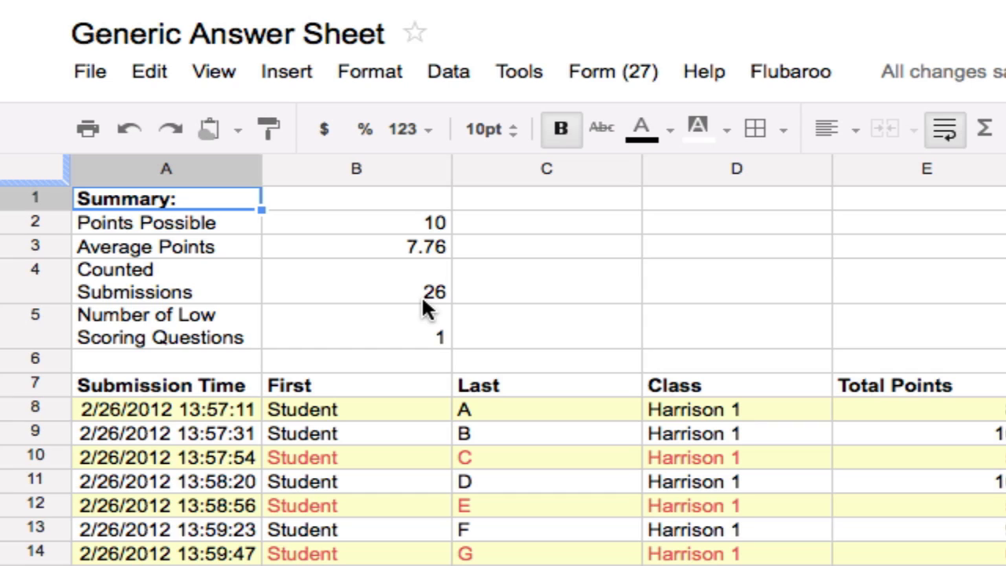
mouse_move(385, 348)
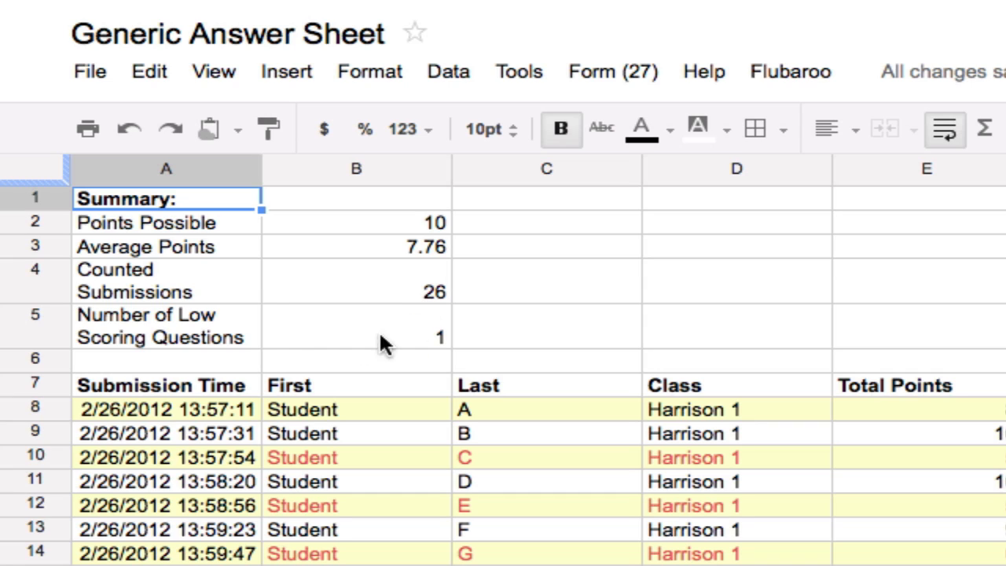
mouse_move(402, 326)
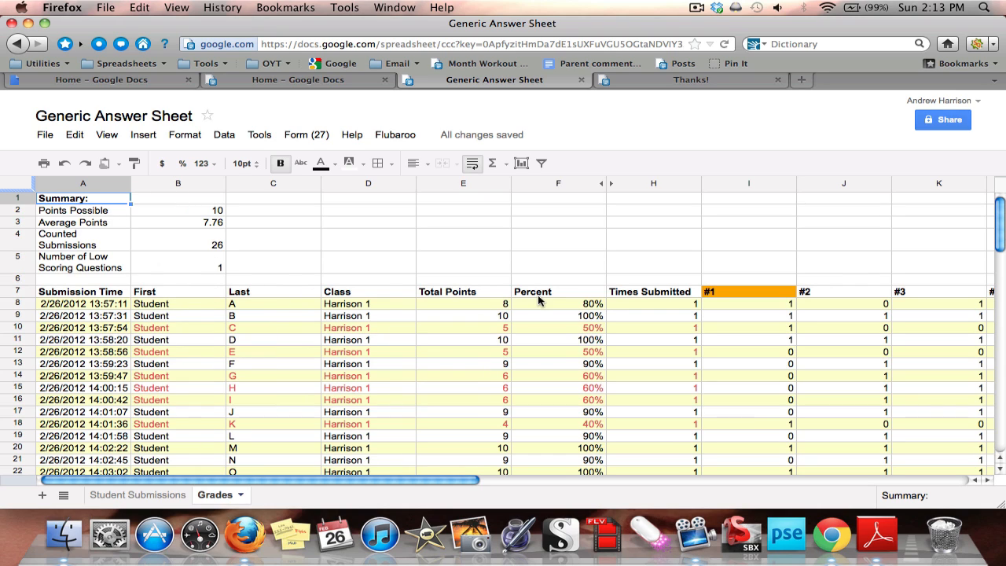
mouse_move(731, 289)
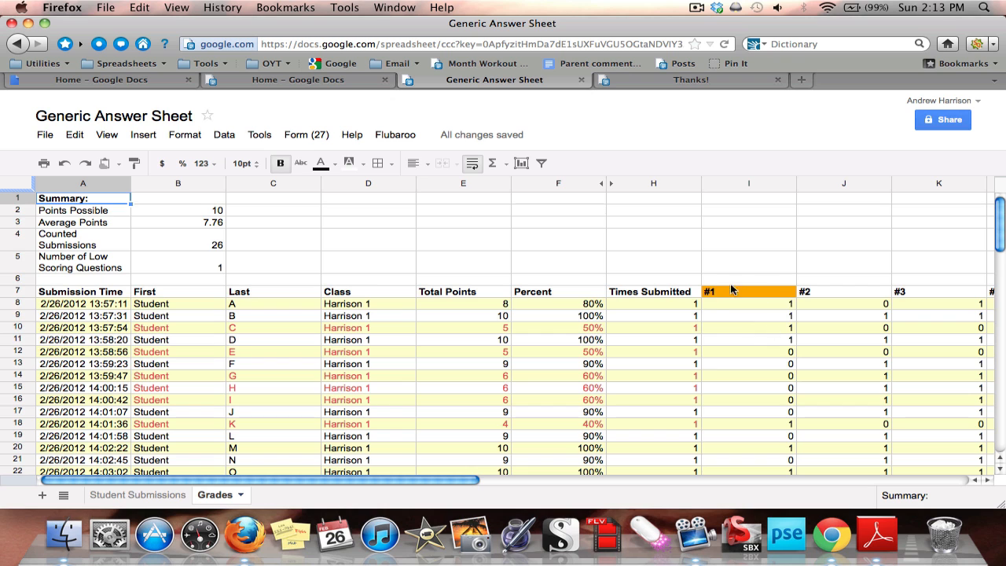
mouse_move(746, 297)
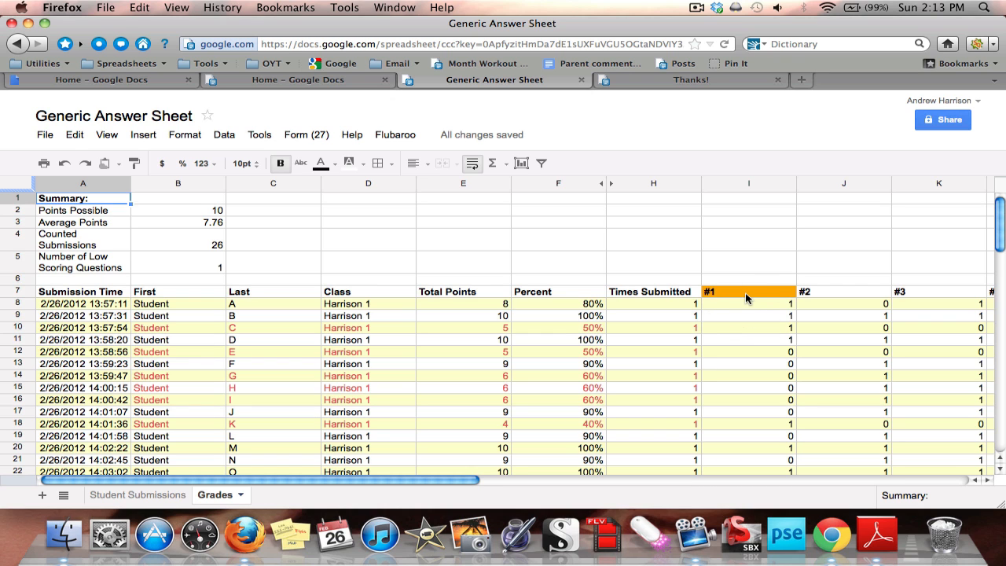
scroll("down", 3)
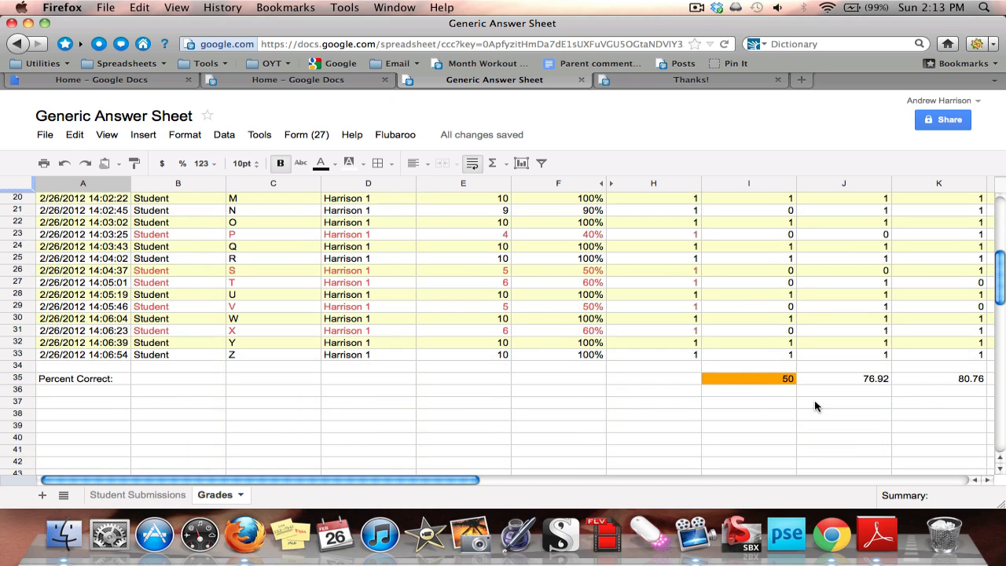
mouse_move(789, 401)
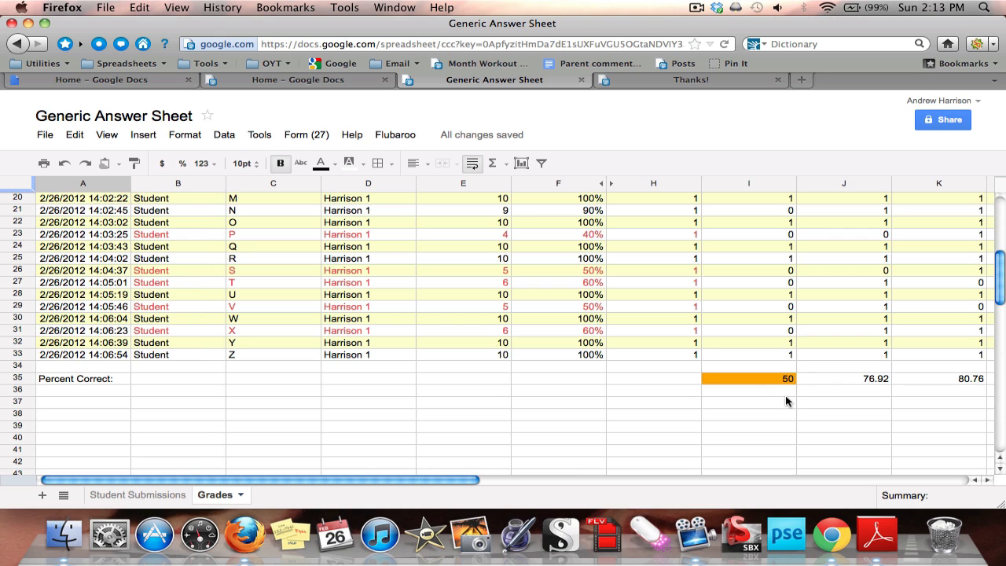
scroll("up", 3)
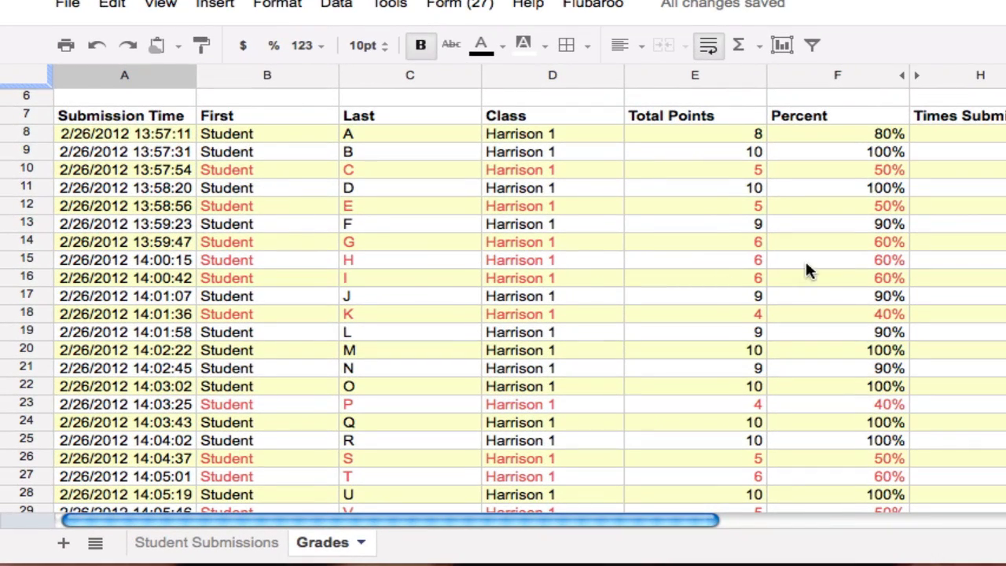
mouse_move(847, 382)
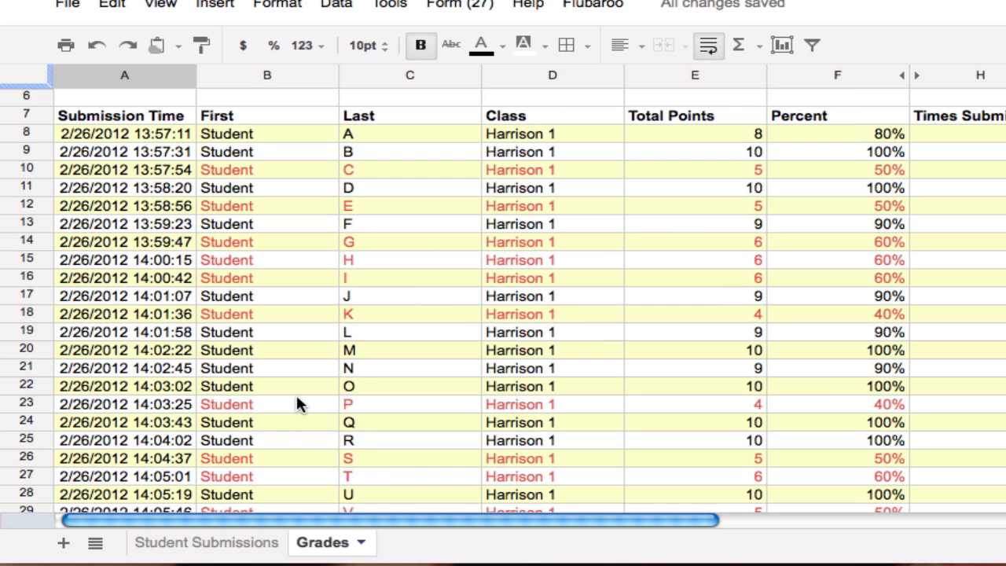
scroll("down", 3)
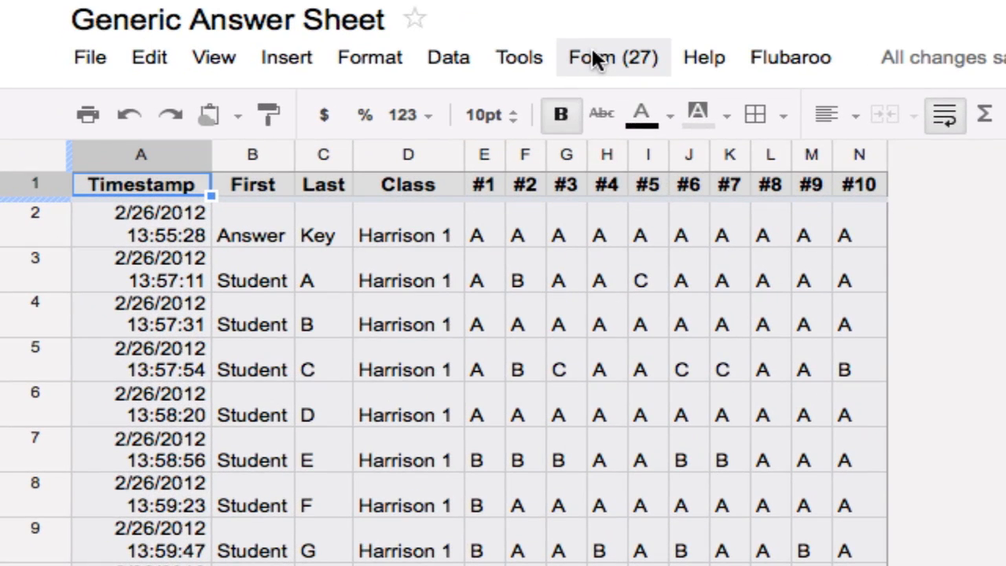
mouse_move(652, 71)
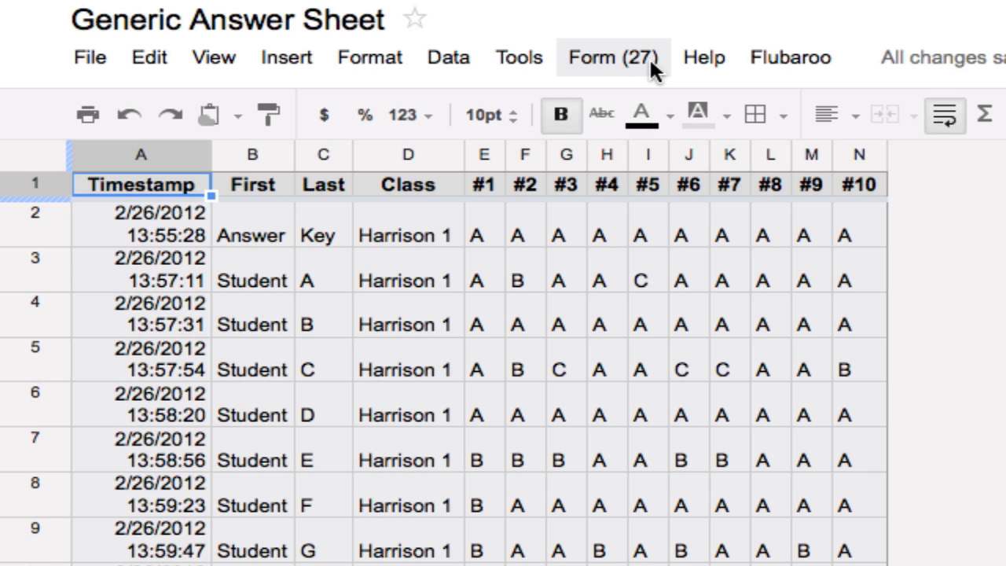
mouse_move(621, 75)
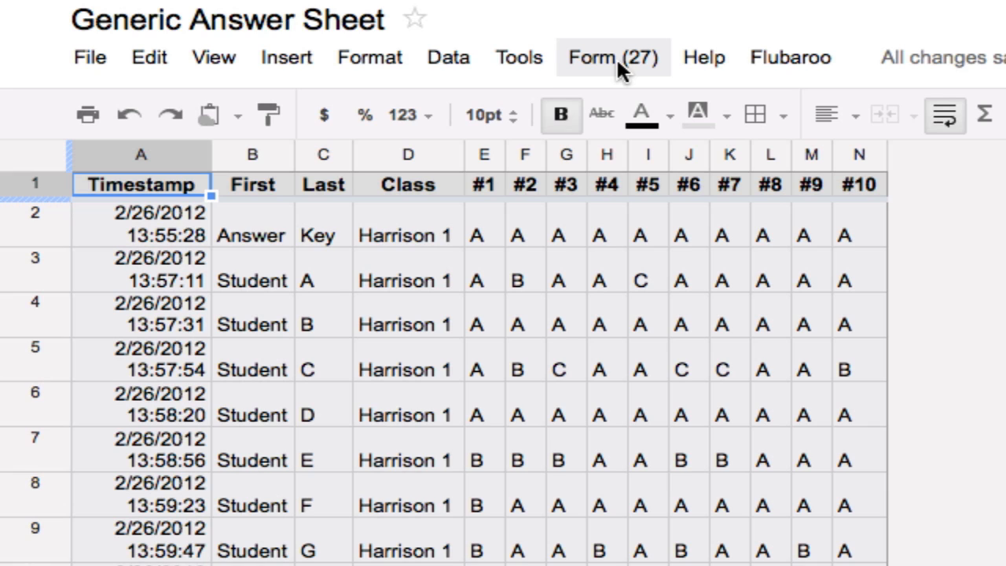
Show the Form (27) menu's actions for the linked form
left_click(613, 56)
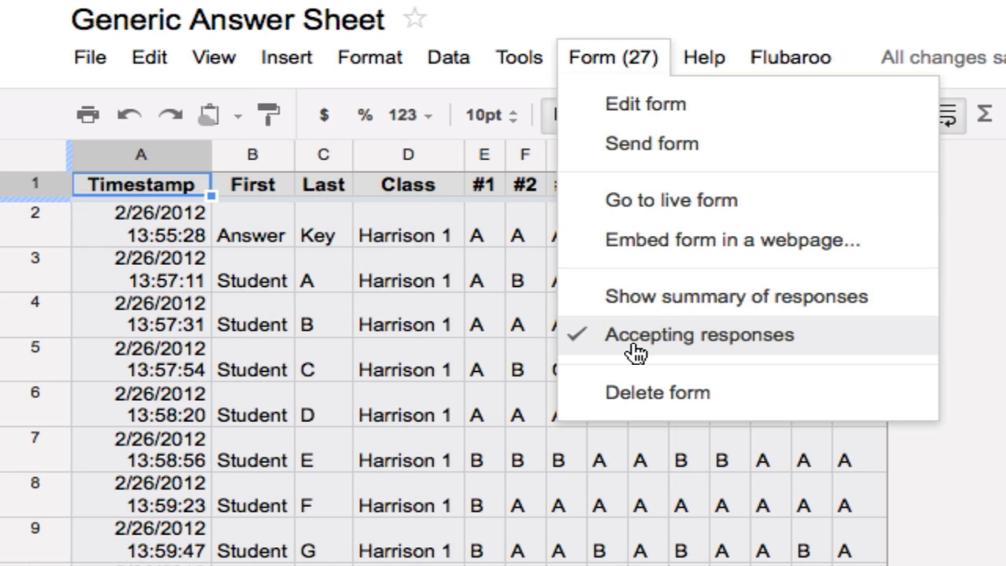
mouse_move(641, 307)
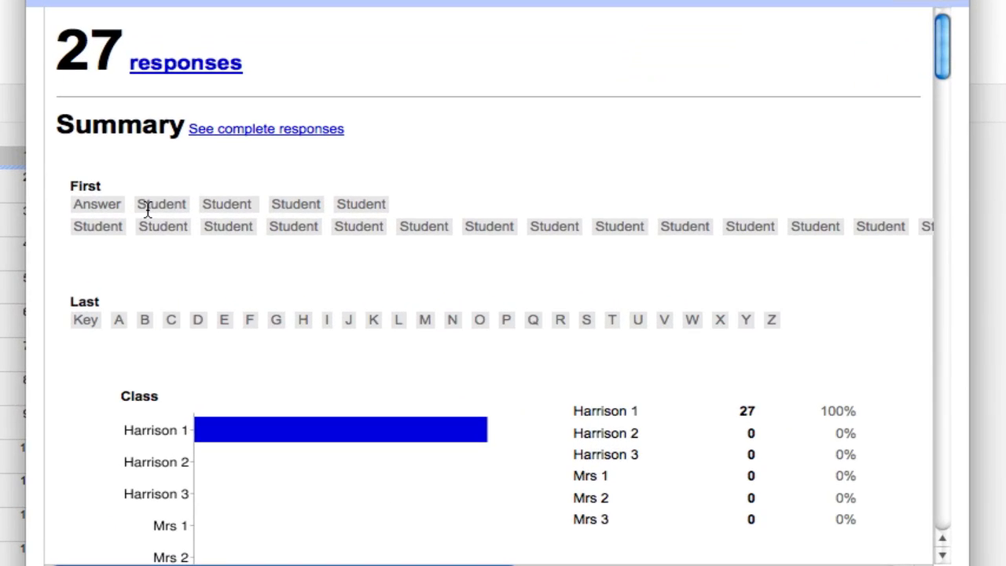
mouse_move(412, 261)
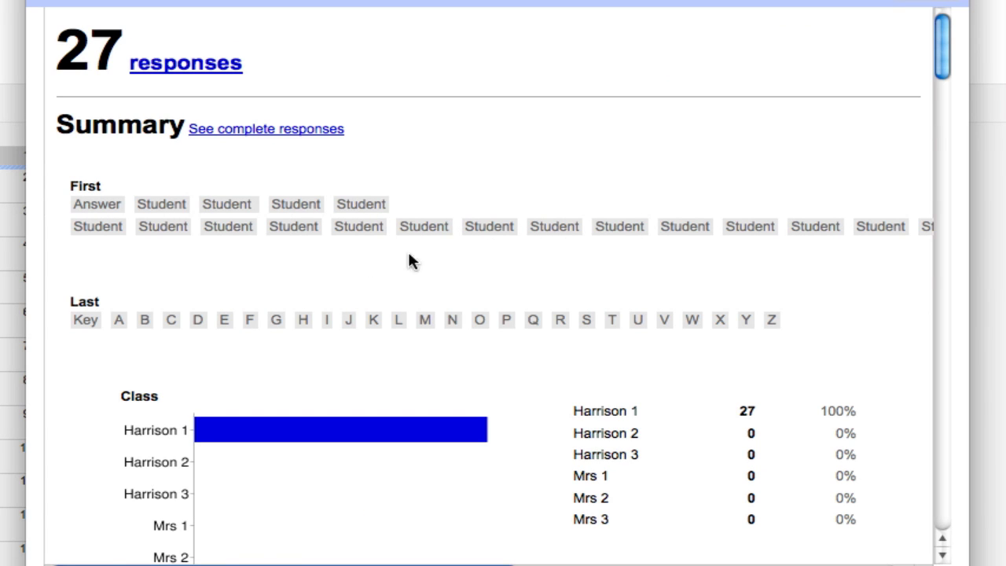
Scroll the response summary down to the Class chart showing all 27 in Harrison 1
scroll("down", 3)
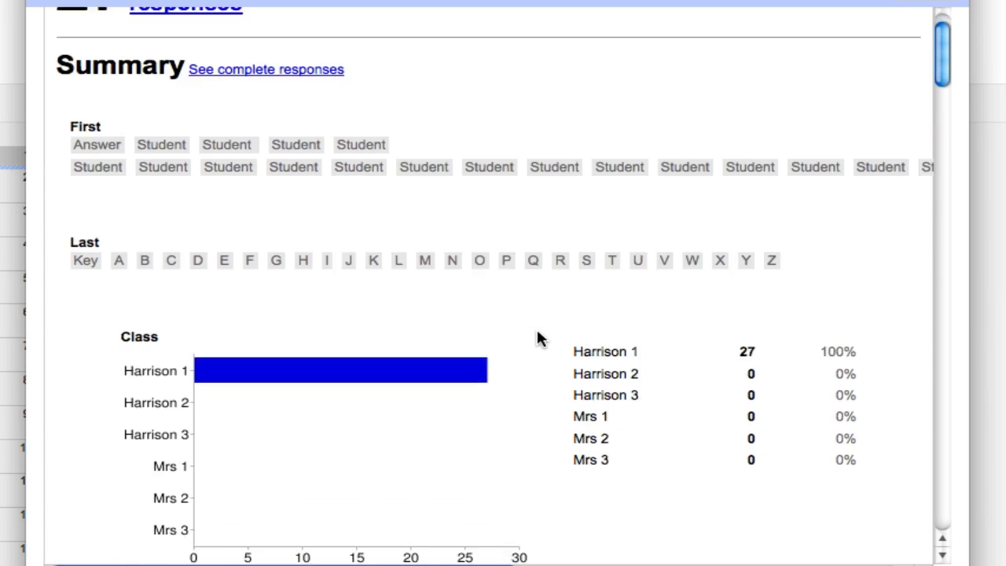
scroll("down", 3)
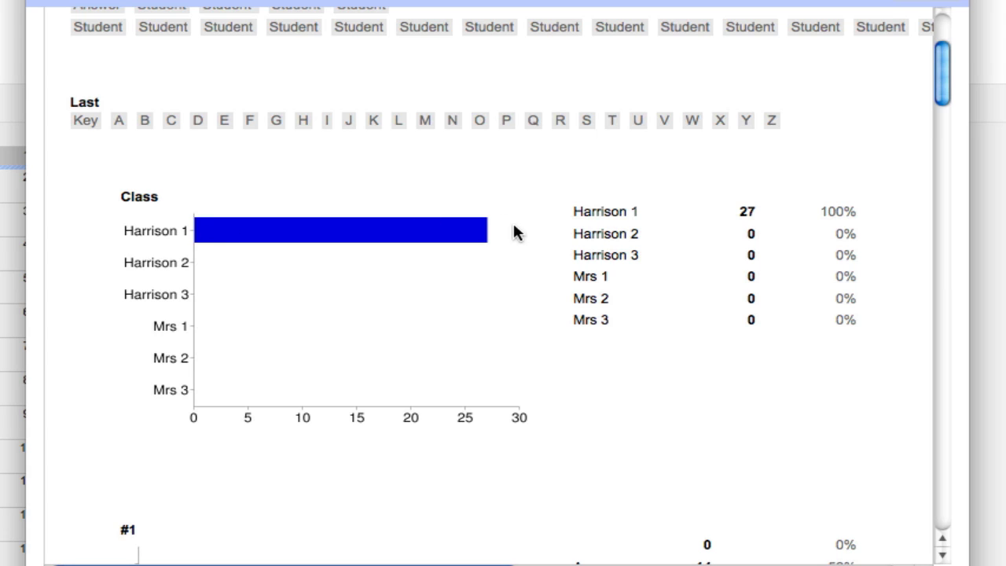
mouse_move(506, 342)
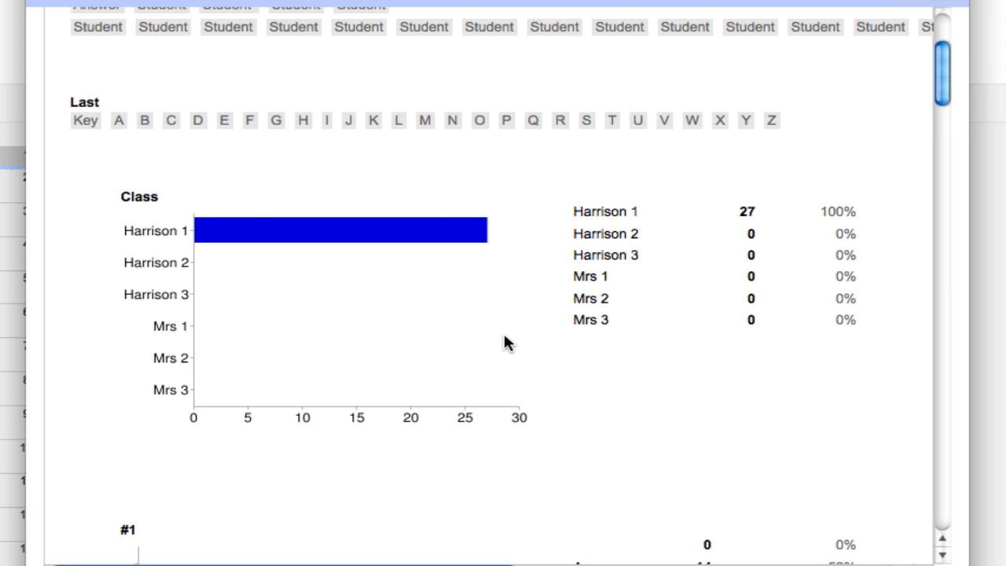
mouse_move(216, 239)
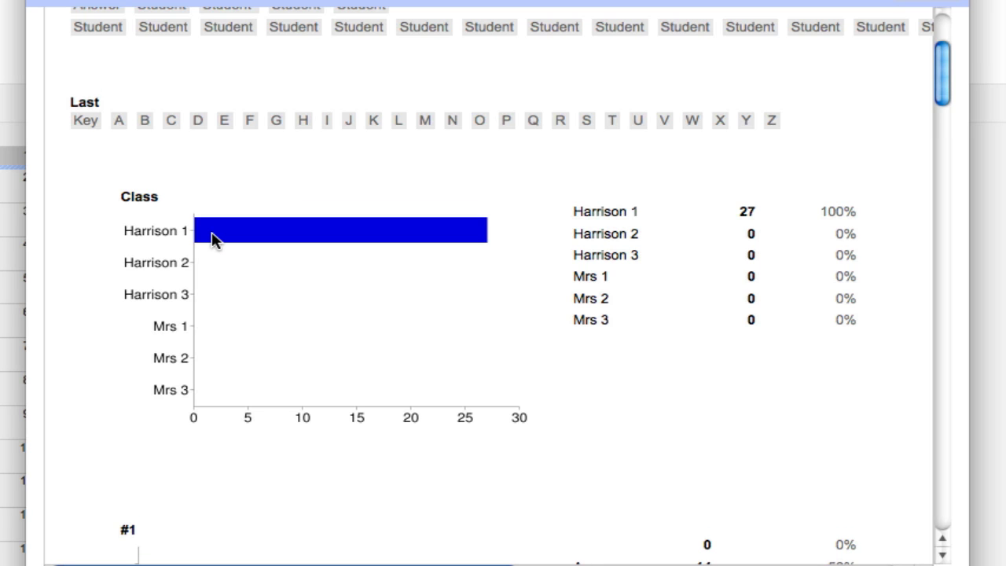
scroll("down", 3)
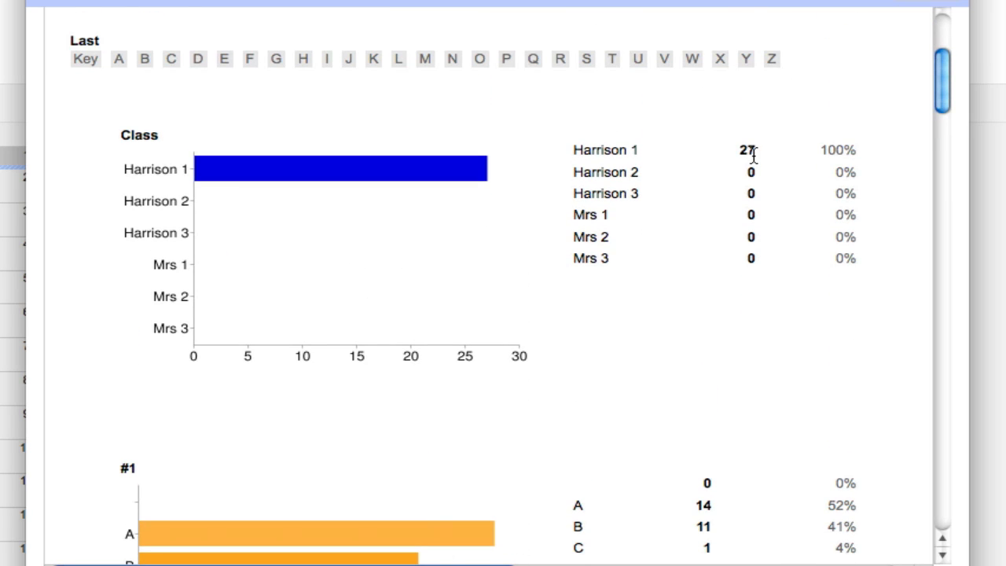
mouse_move(327, 204)
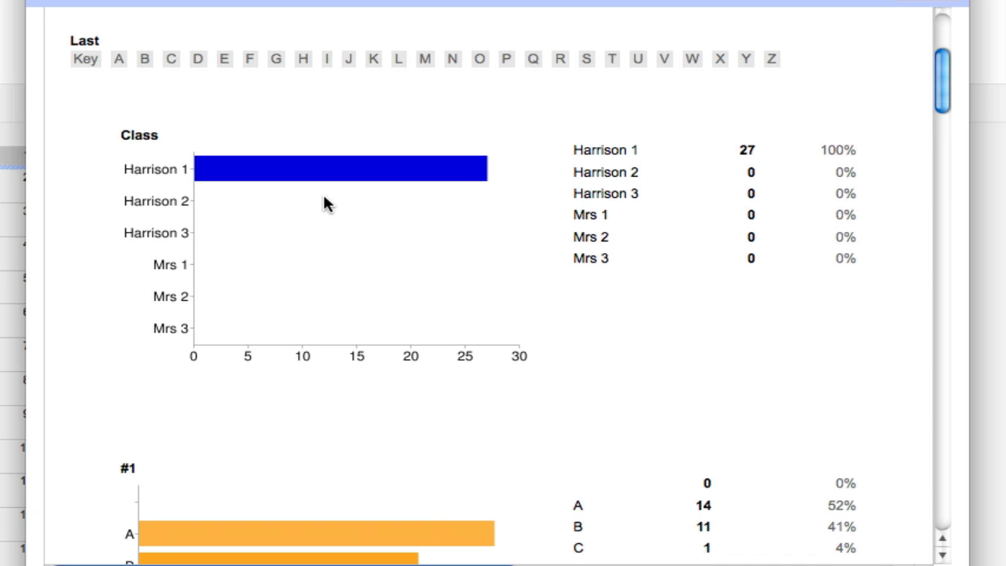
scroll("down", 3)
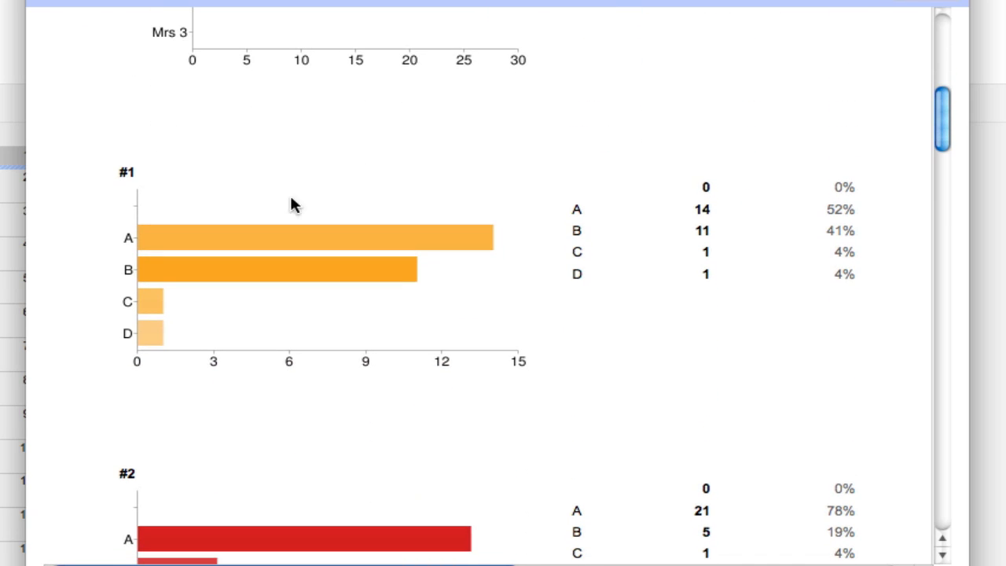
mouse_move(138, 186)
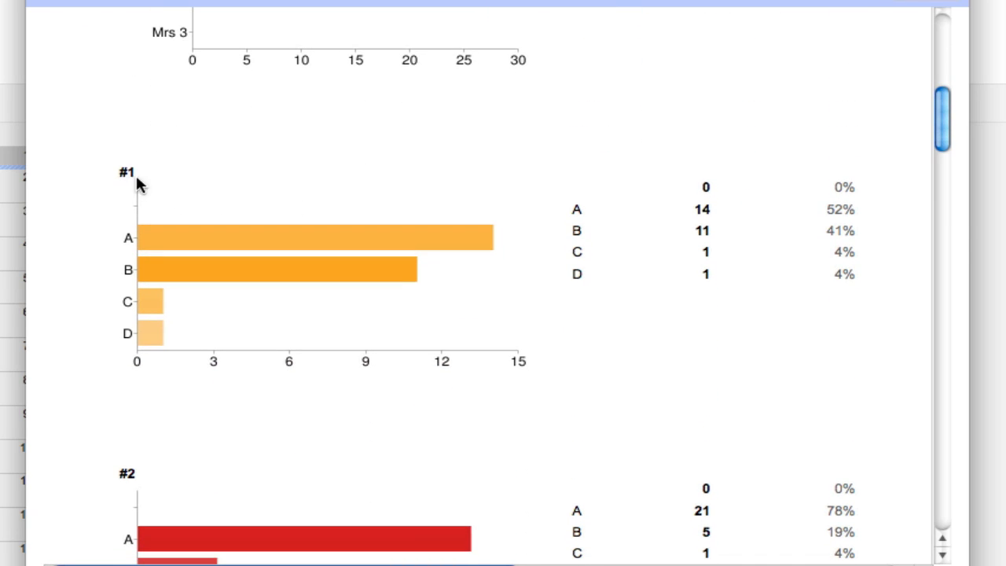
mouse_move(94, 268)
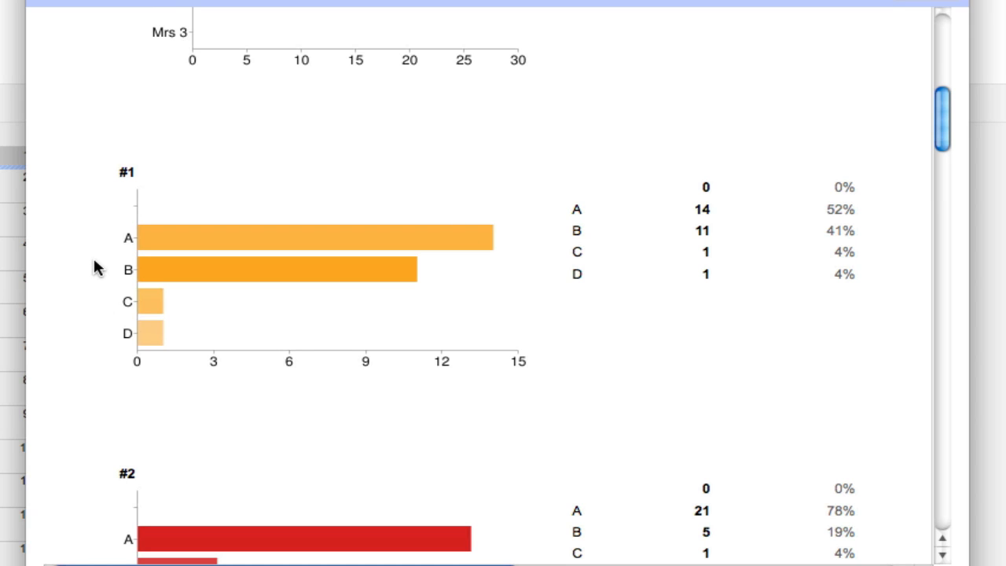
mouse_move(195, 250)
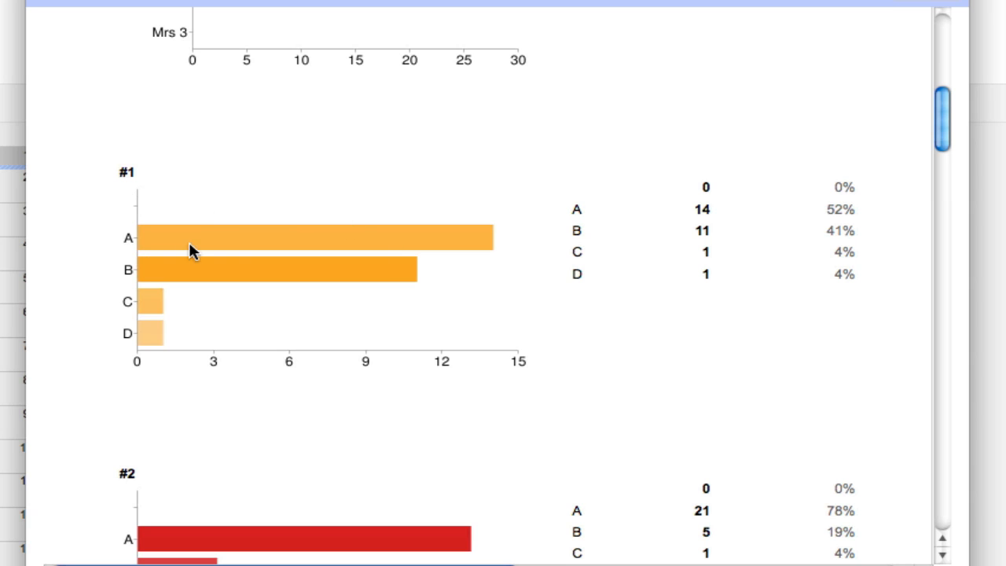
mouse_move(848, 209)
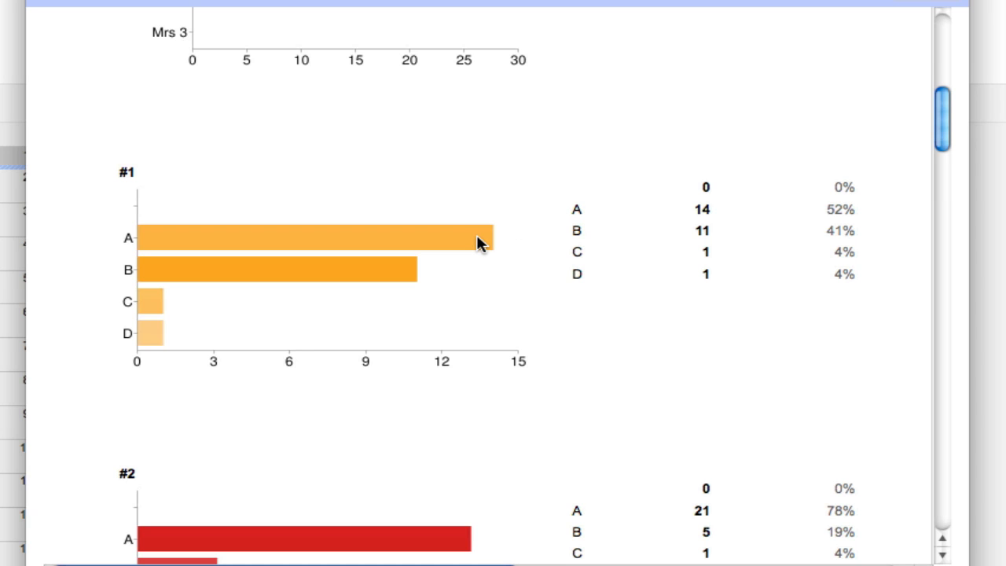
mouse_move(409, 273)
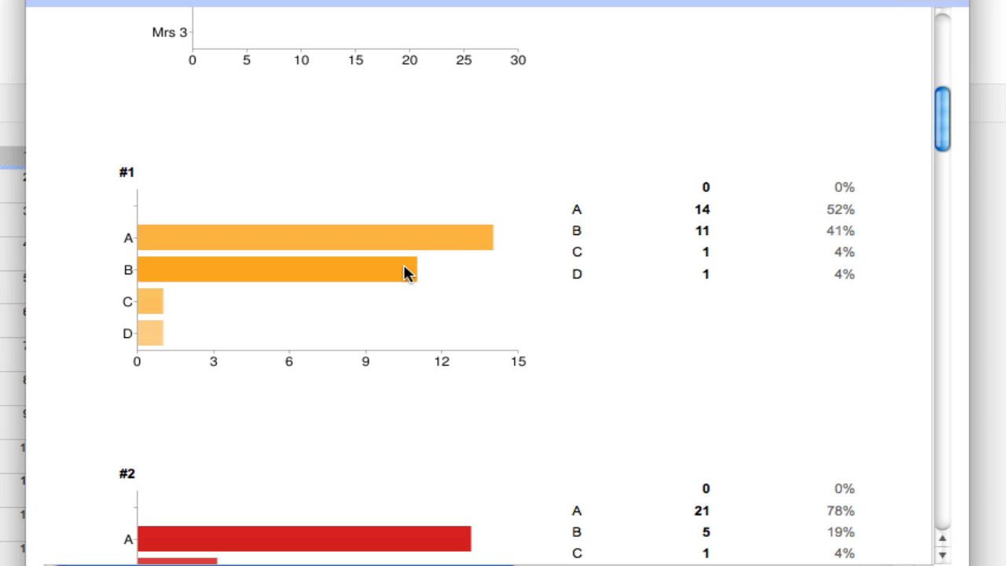
mouse_move(428, 277)
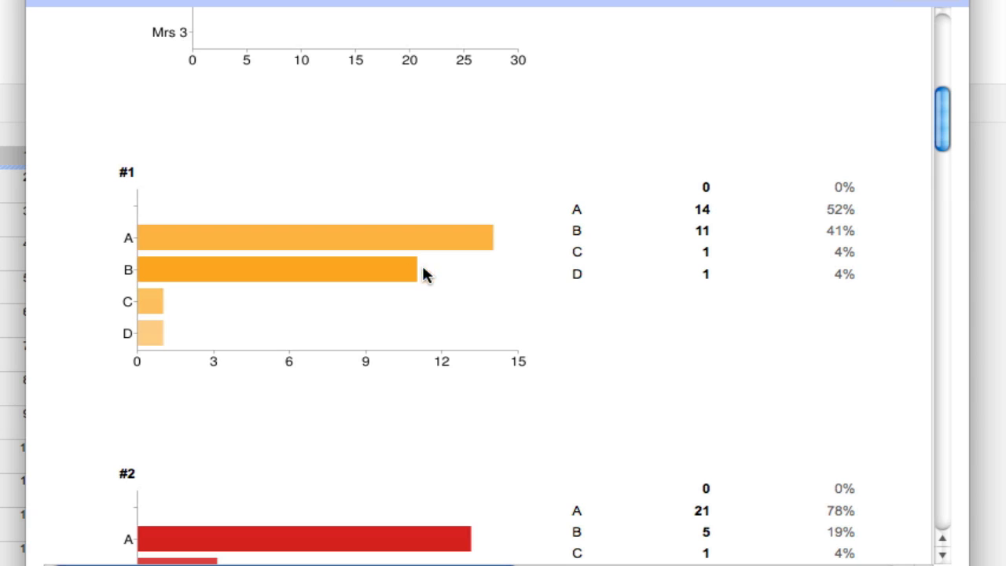
mouse_move(464, 223)
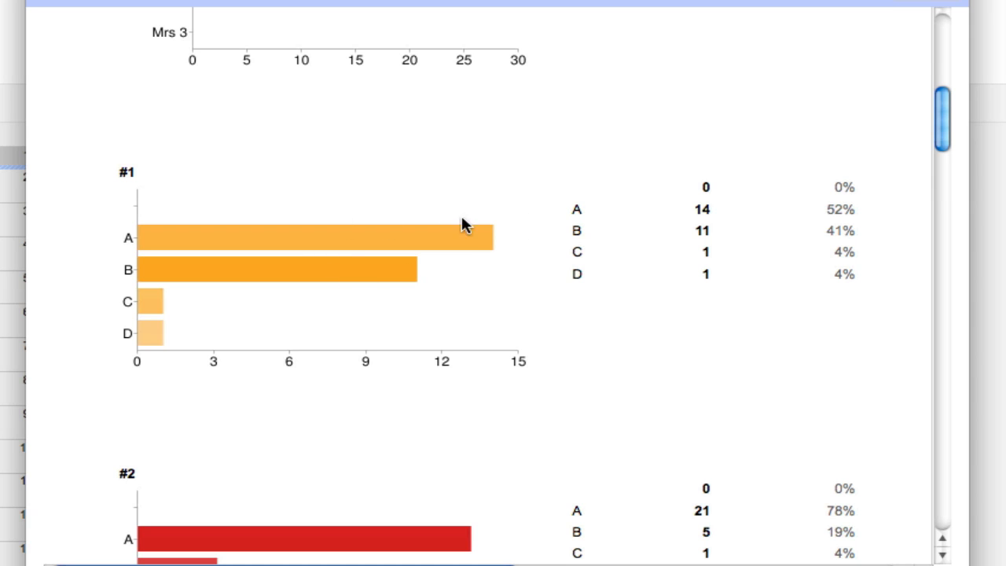
mouse_move(327, 261)
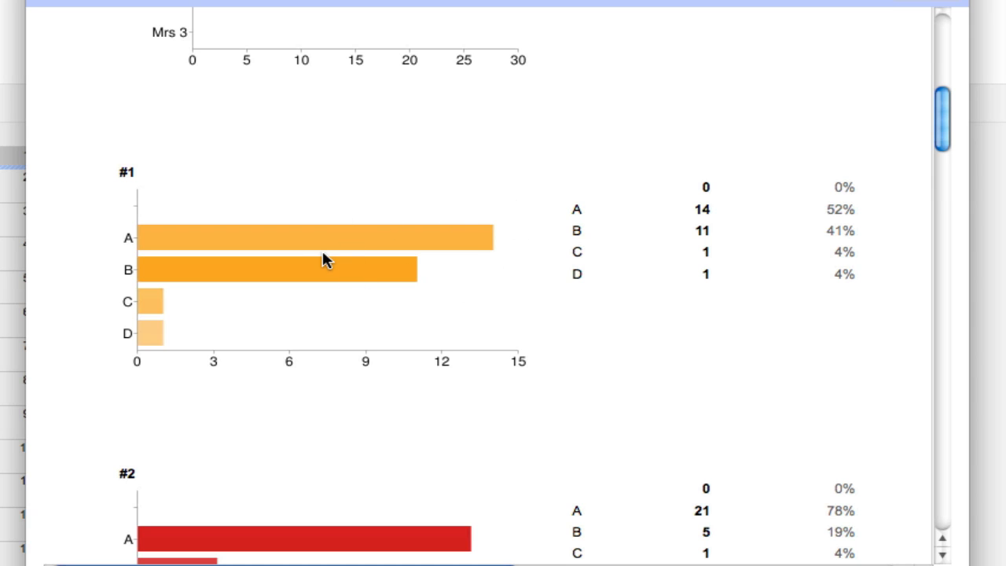
mouse_move(369, 286)
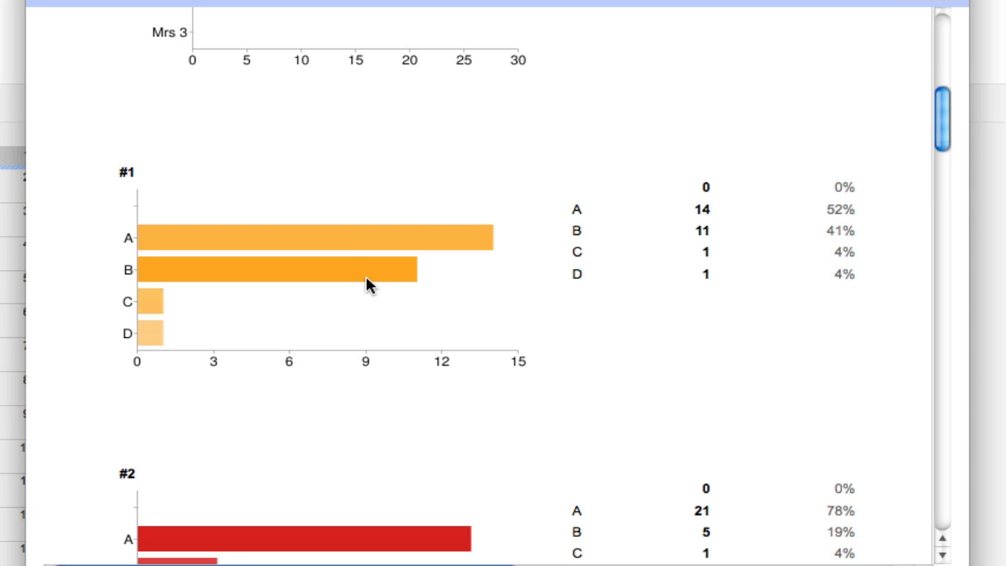
scroll("down", 3)
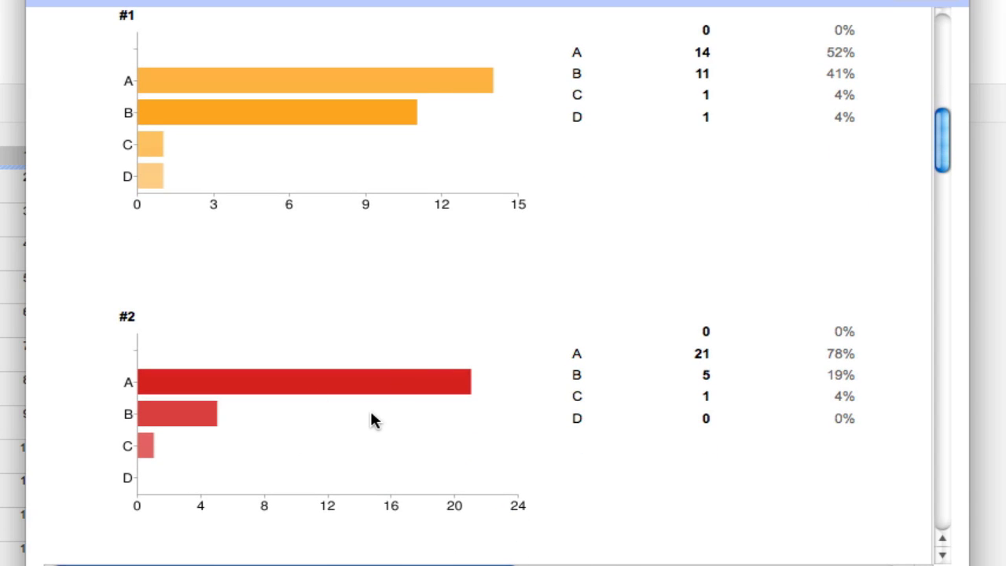
mouse_move(472, 399)
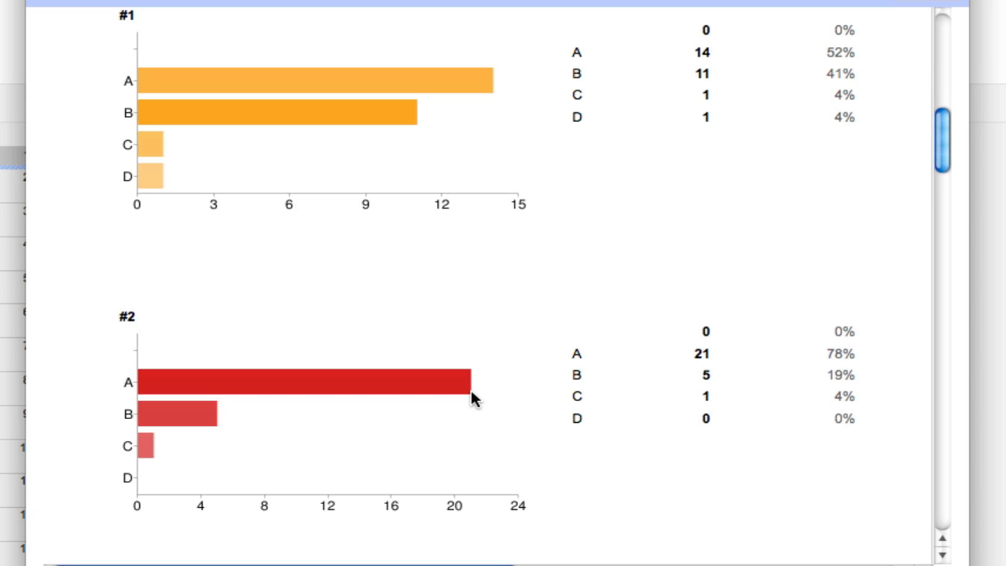
mouse_move(363, 416)
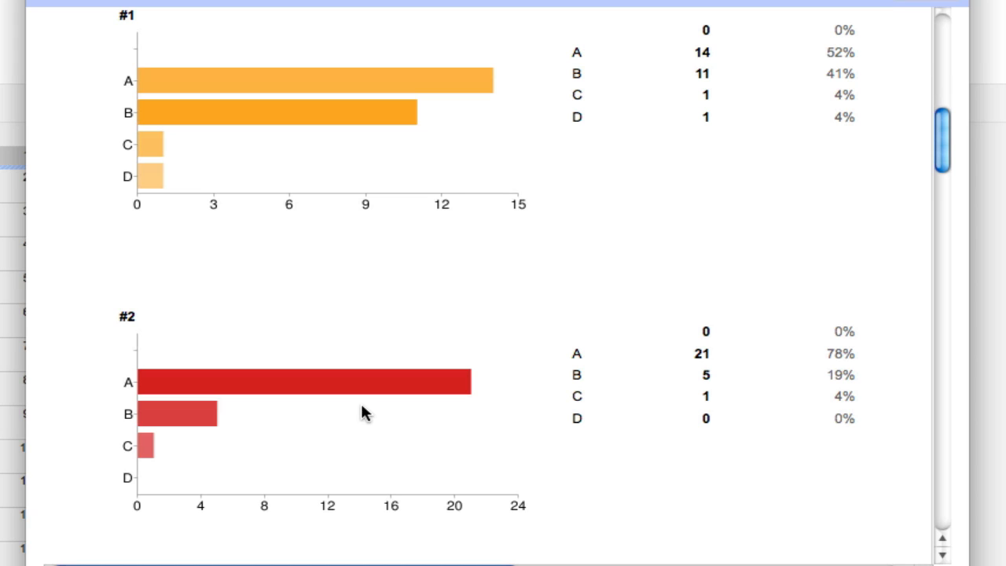
scroll("down", 3)
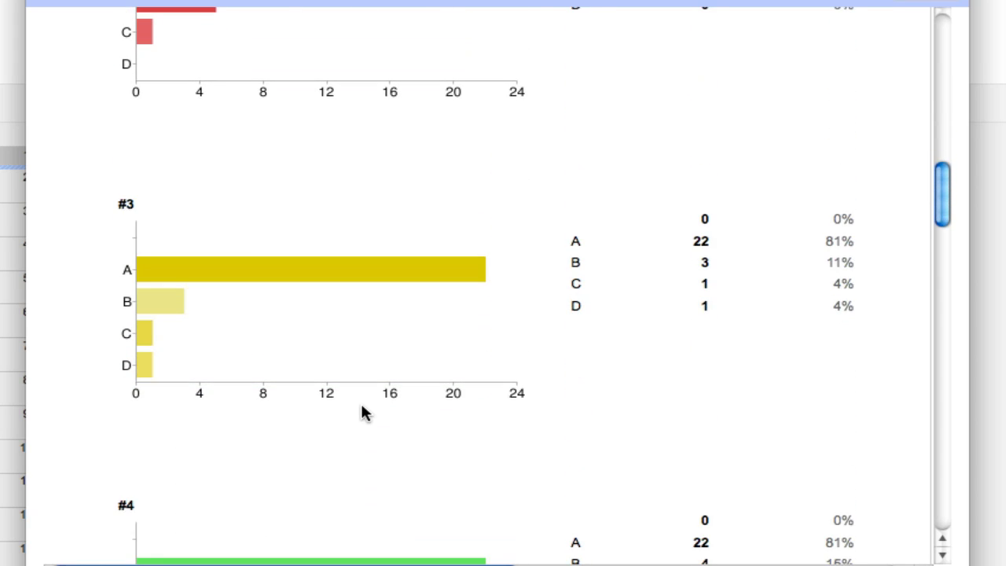
scroll("down", 3)
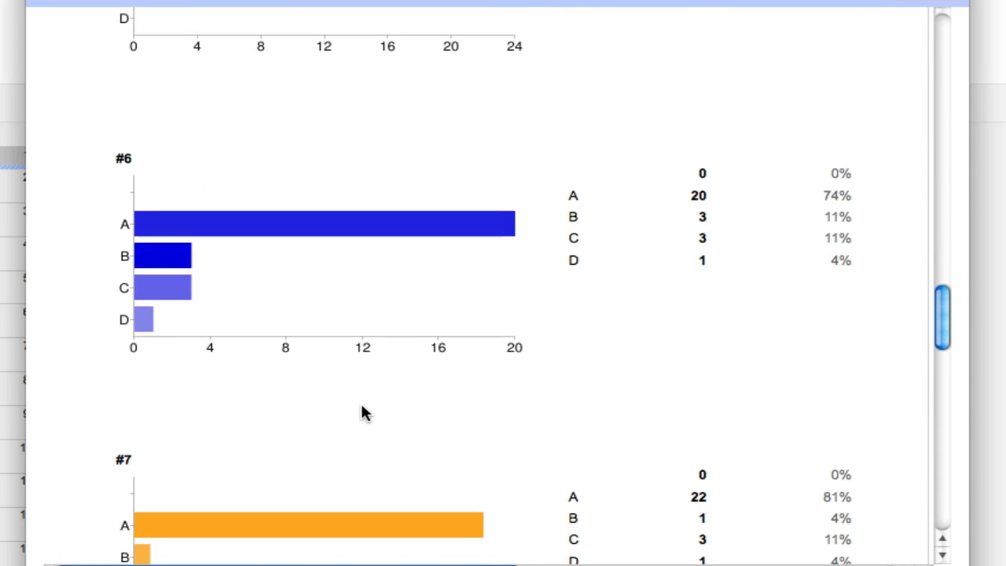
scroll("down", 3)
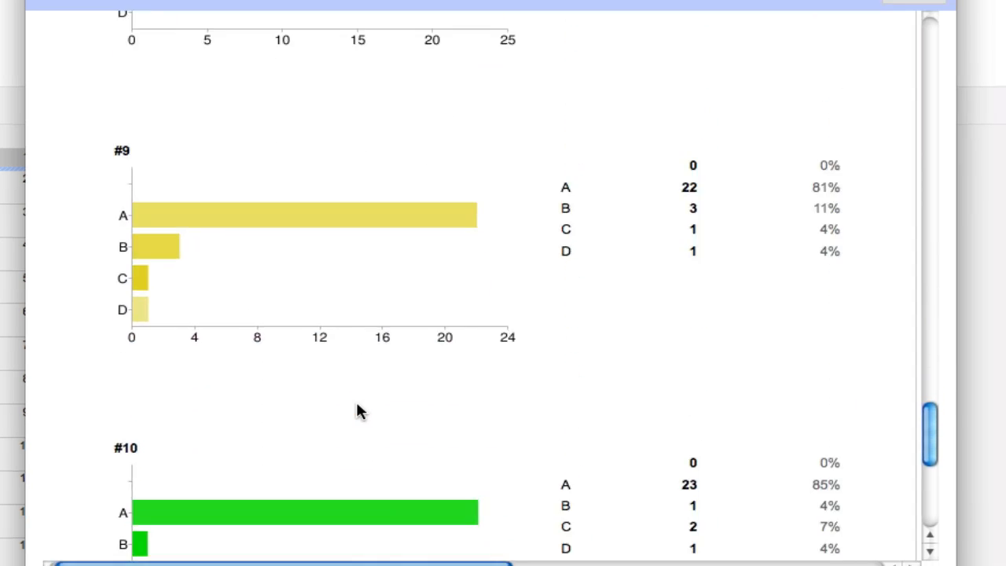